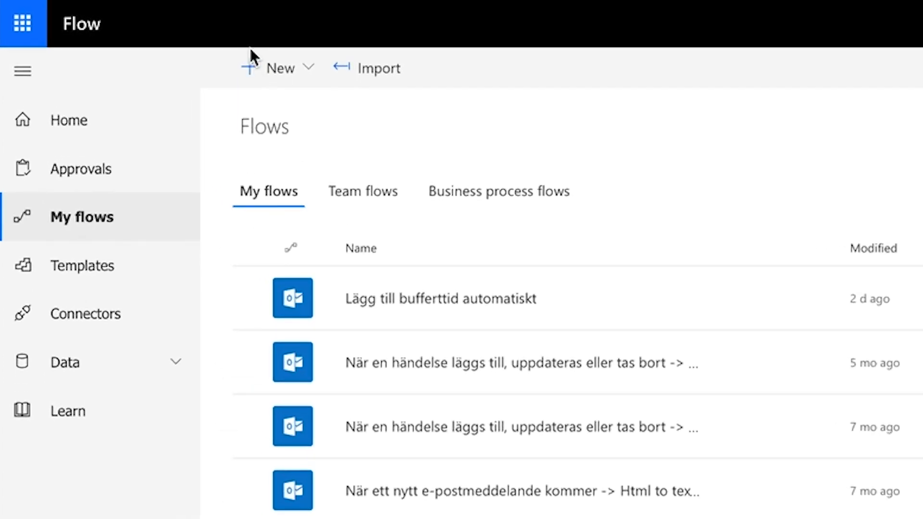
mouse_move(274, 67)
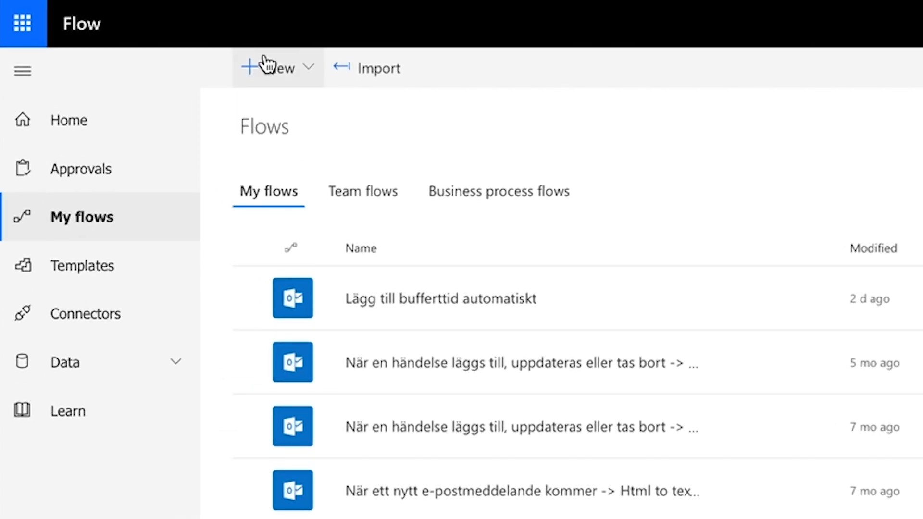
Create a new automated flow using the Office 365 Outlook 'event added, updated or deleted' trigger.
click(271, 67)
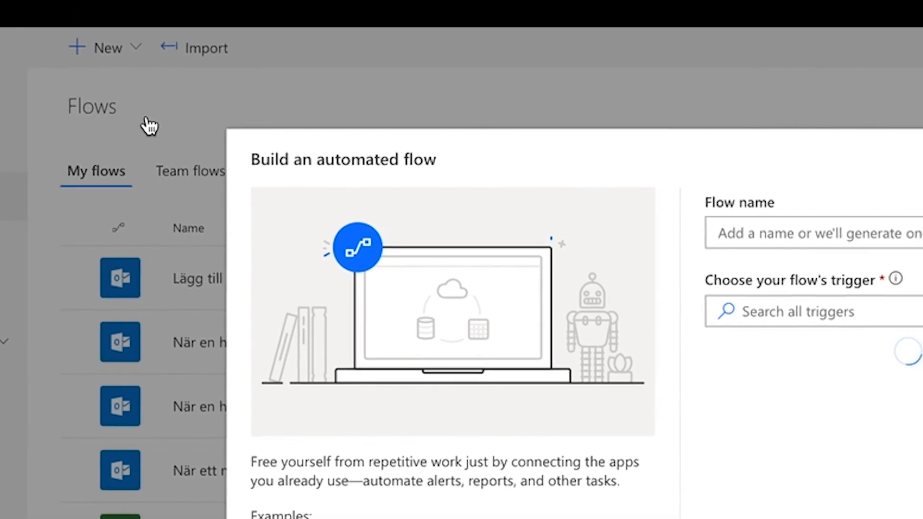
text(out)
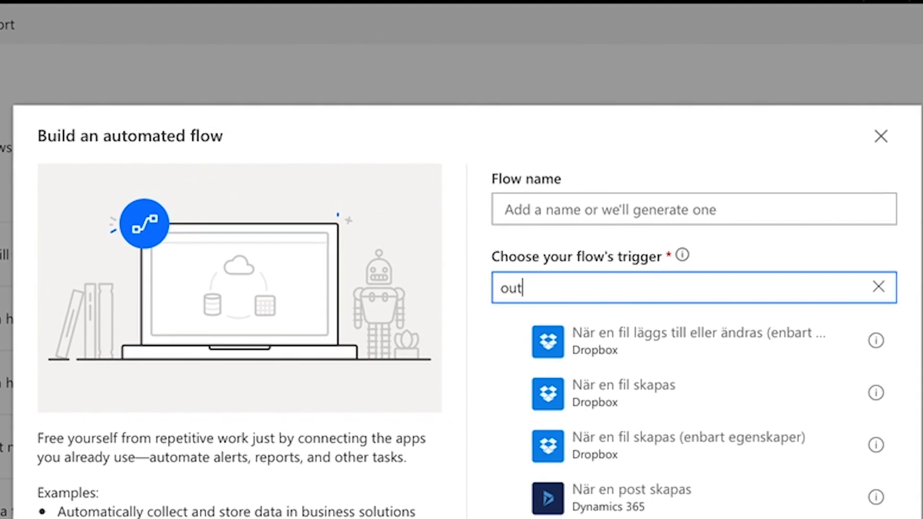
text(look)
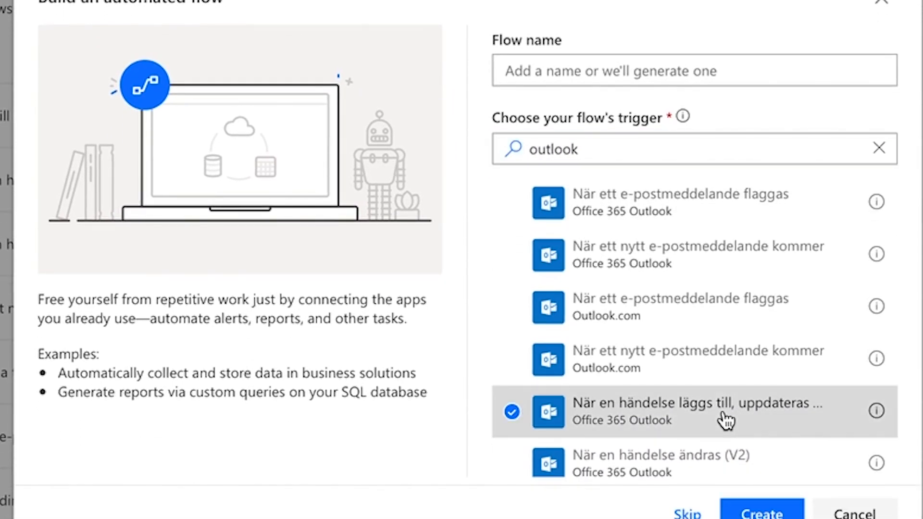
click(759, 513)
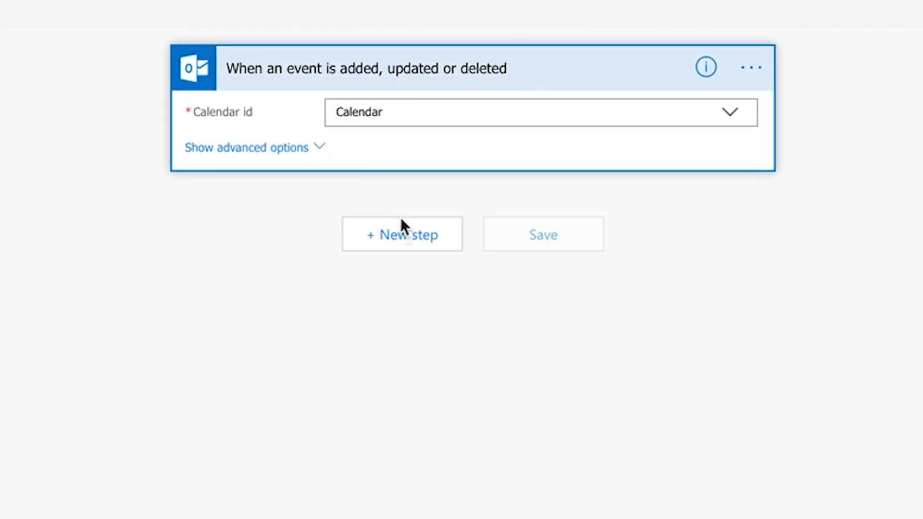
mouse_move(391, 241)
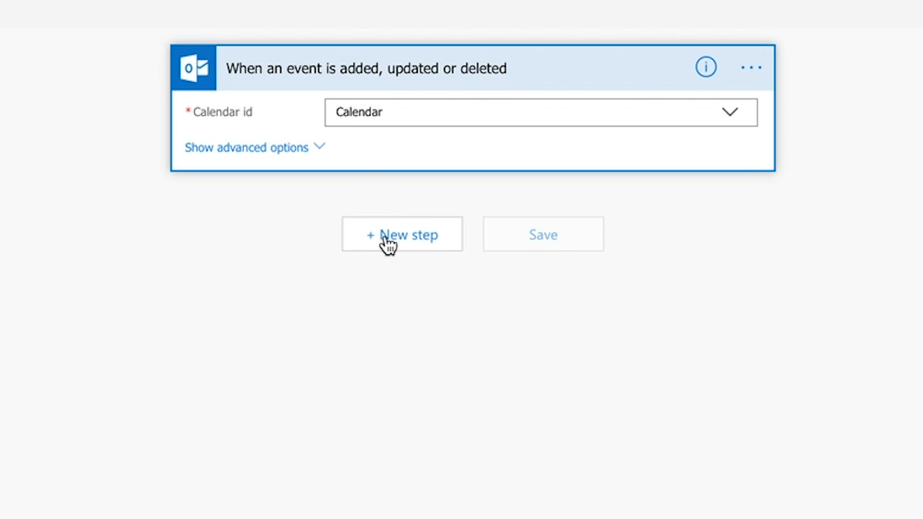
Add a Condition checking Subject contains Project and start a Terminate action in the If no branch.
click(402, 234)
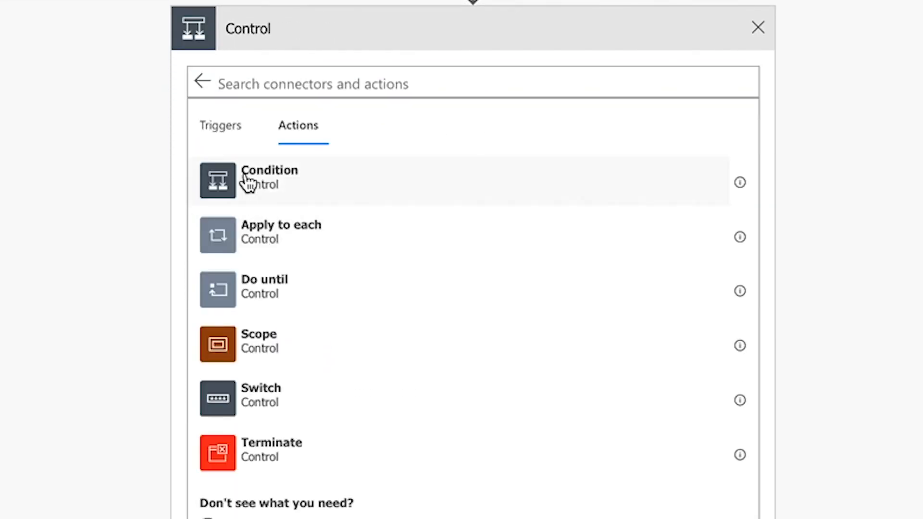
click(269, 180)
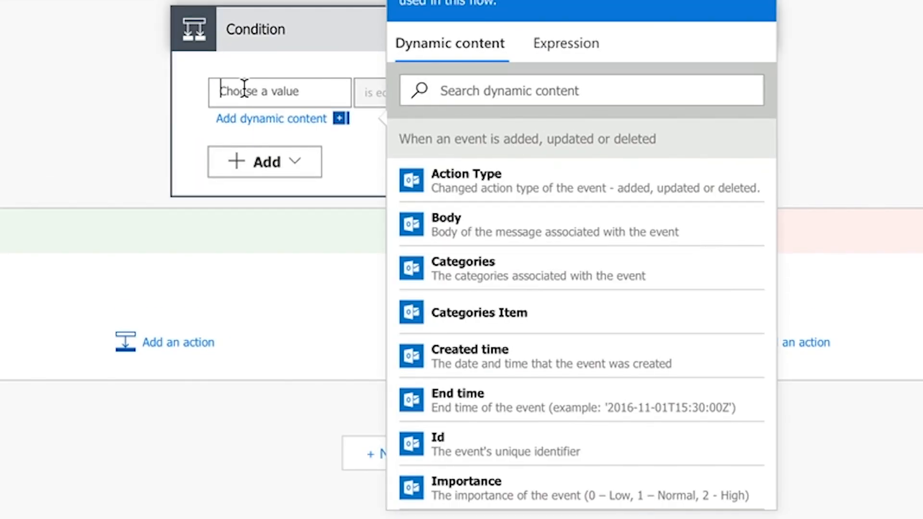
scroll(down, 3)
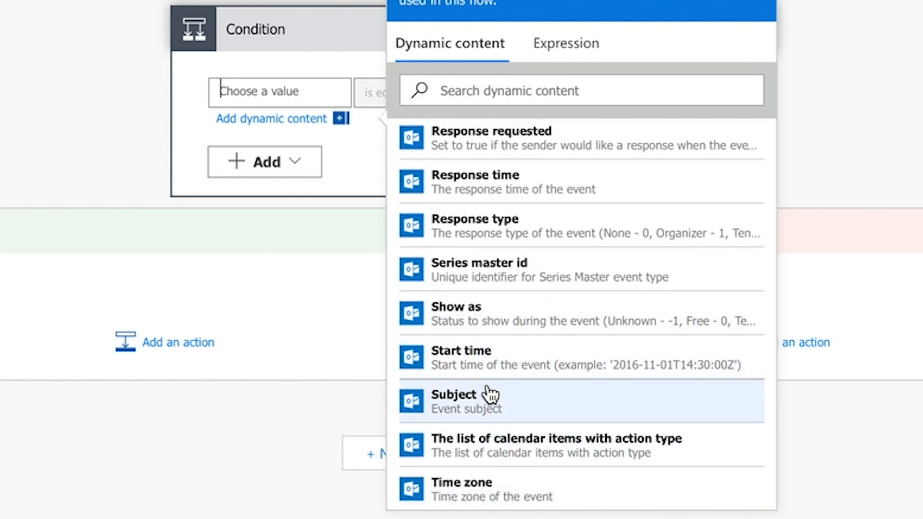
click(453, 400)
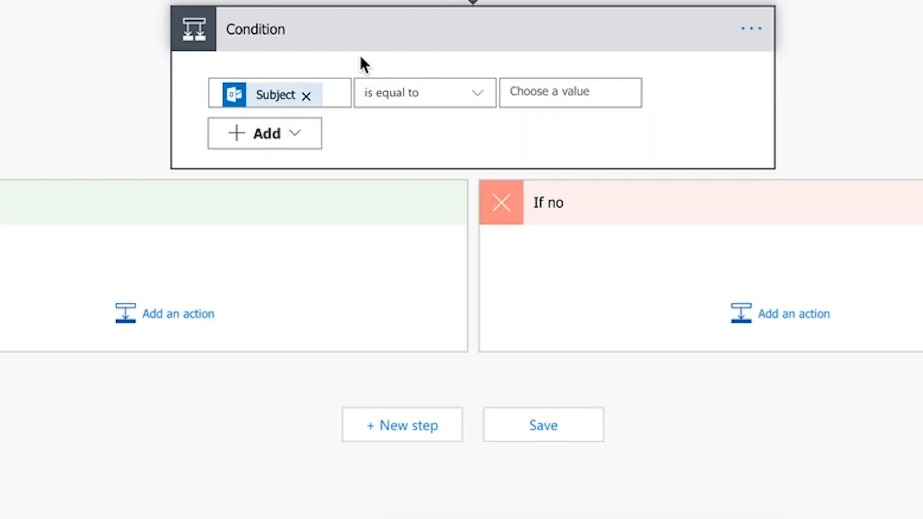
click(424, 92)
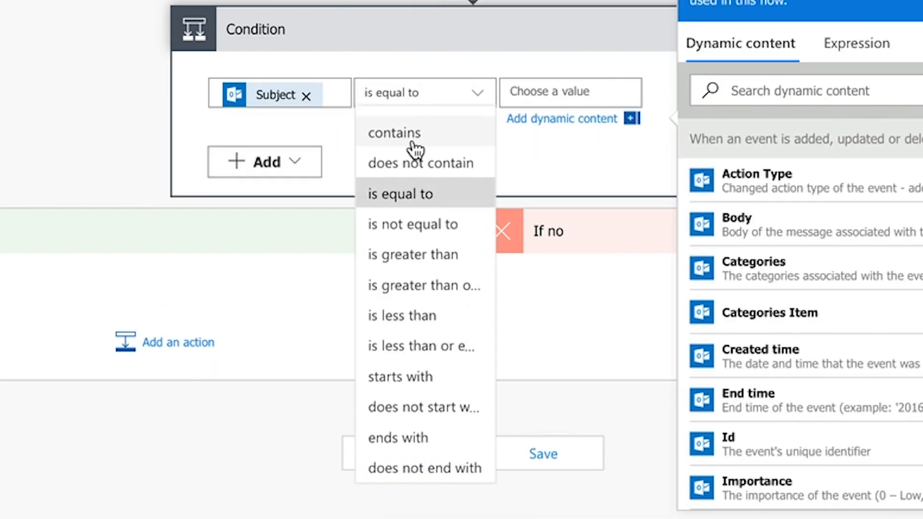
click(394, 133)
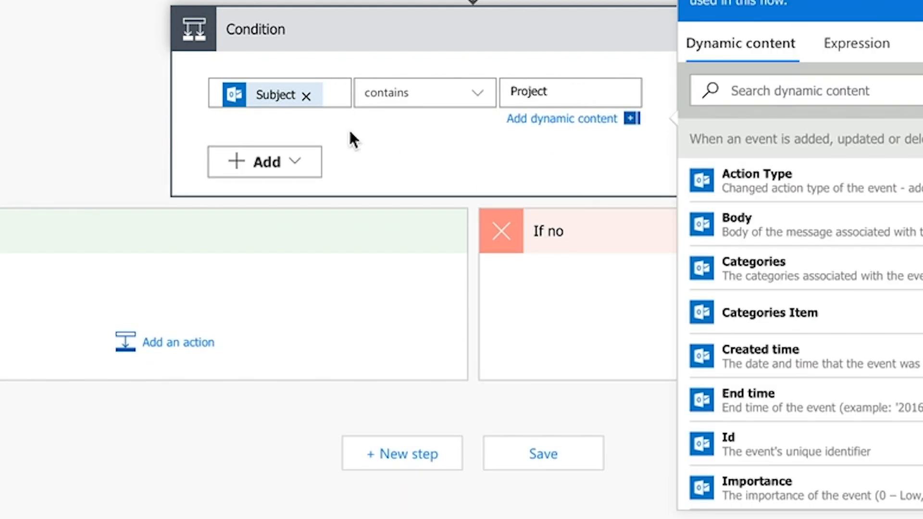
click(177, 342)
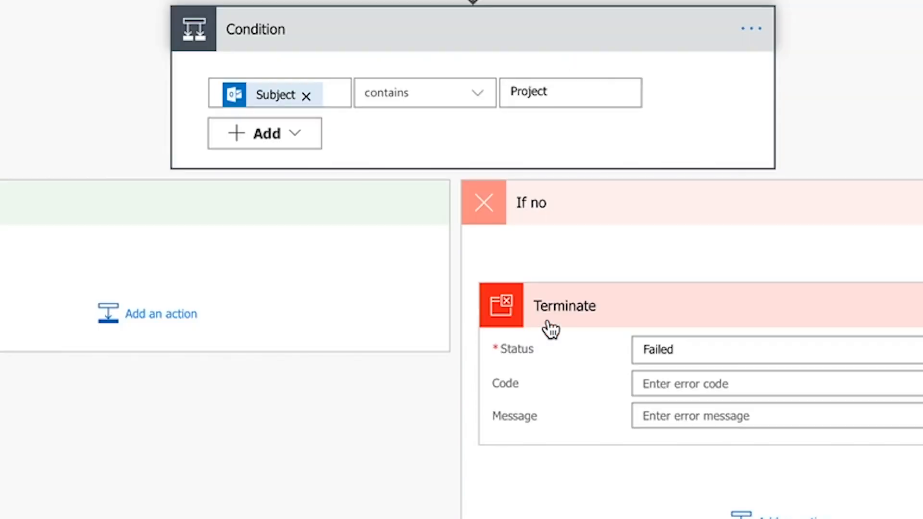
Under If yes, add an Office 365 Outlook Create event (V2) action on the Calendar calendar.
click(160, 313)
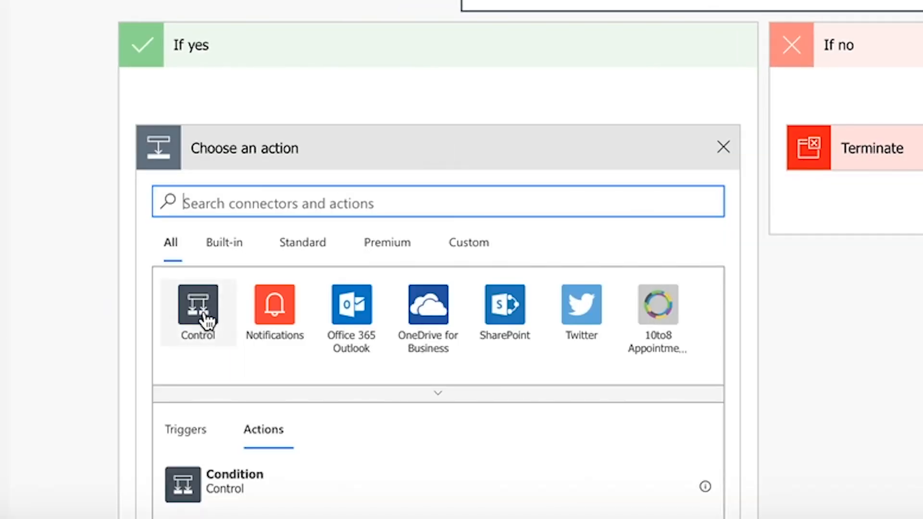
click(351, 305)
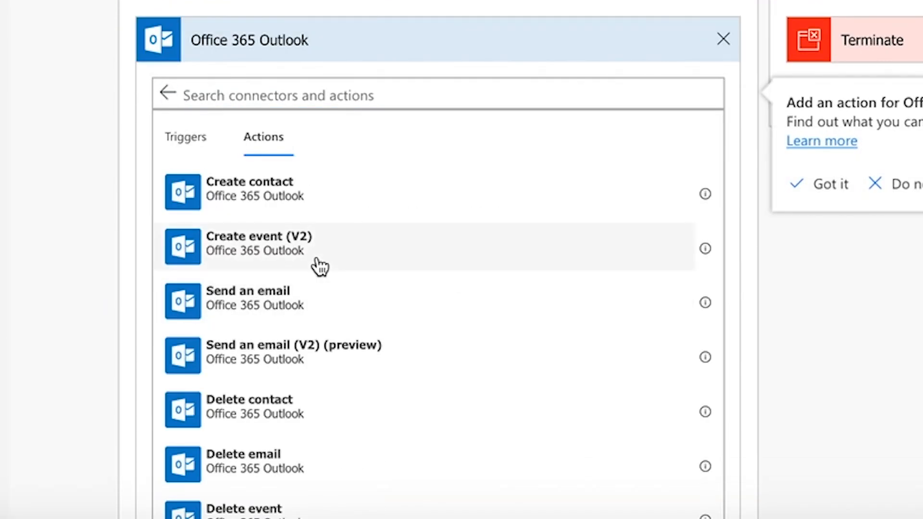
click(259, 246)
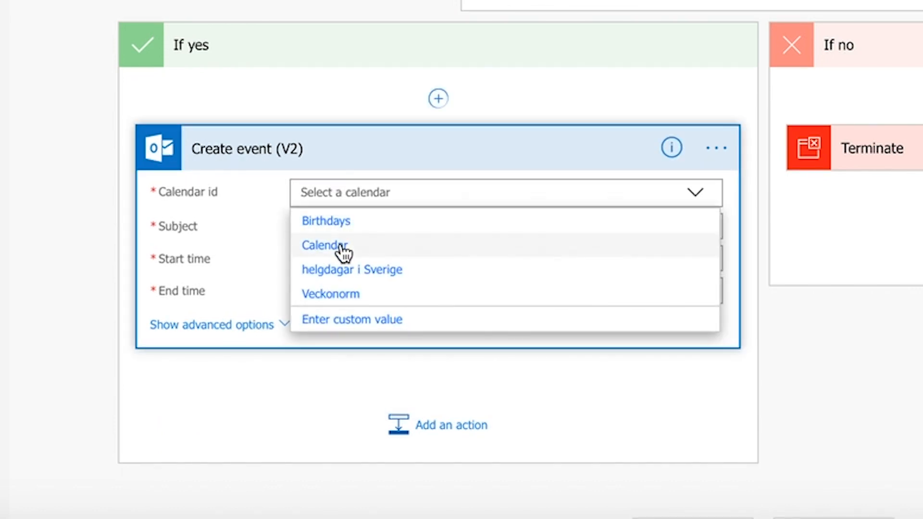
click(324, 245)
text(Pre meeting buffer)
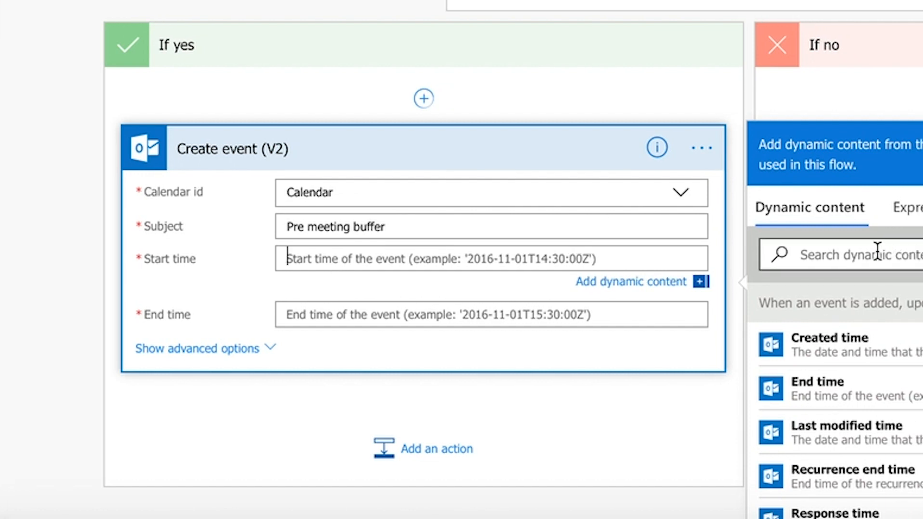
Set the start time to an addMinutes expression offsetting the meeting start by -15 minutes.
click(907, 207)
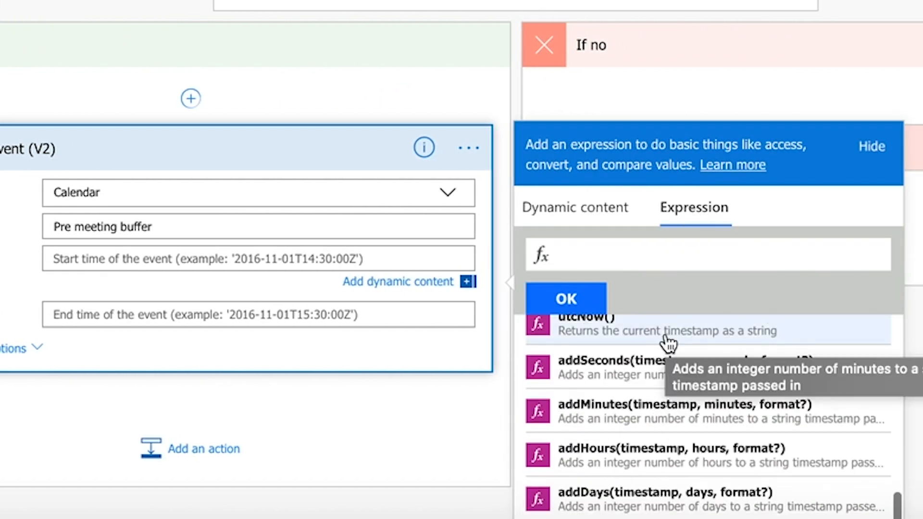
click(640, 404)
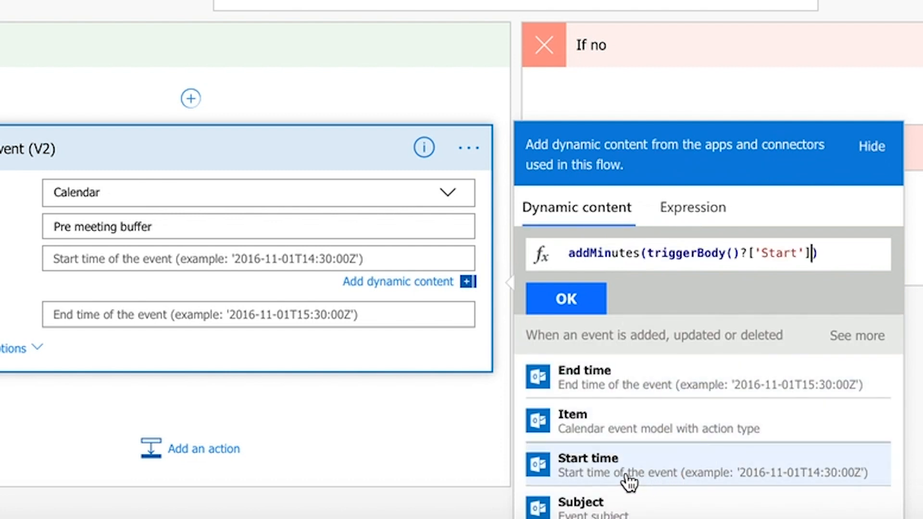
text(,-15)
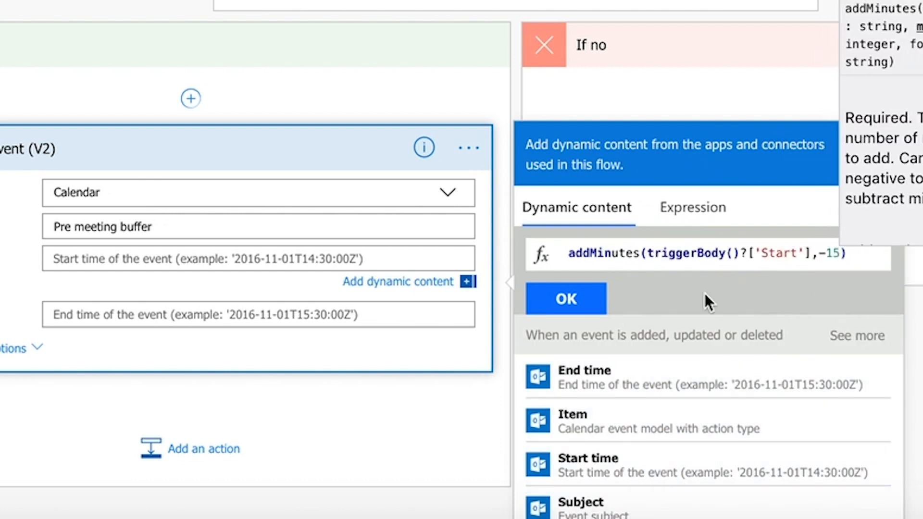
click(565, 298)
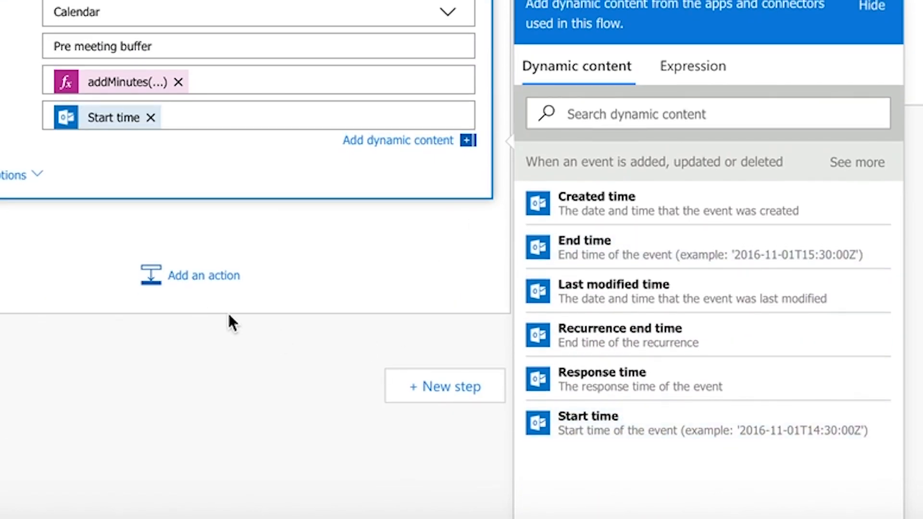
Add a second create-event action titled 'Post meeting buff' starting at the meeting's End time.
click(204, 275)
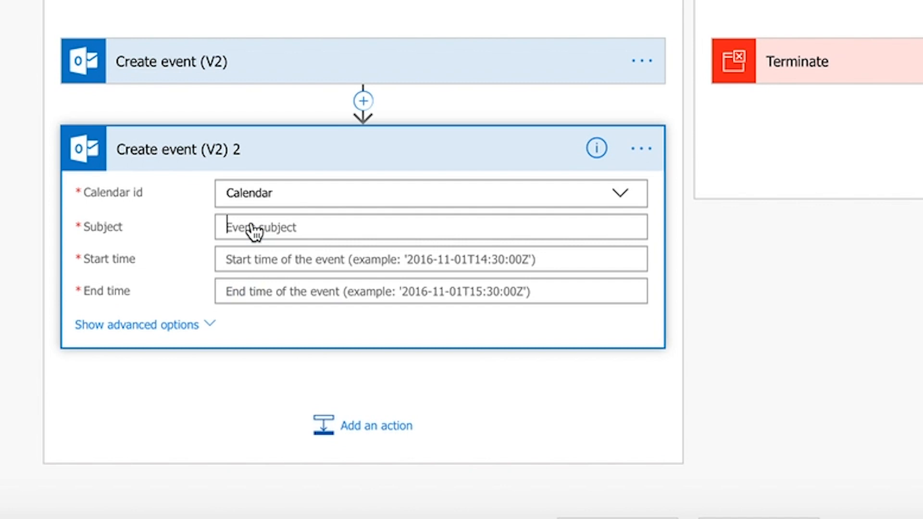
text(Post meeting buffer)
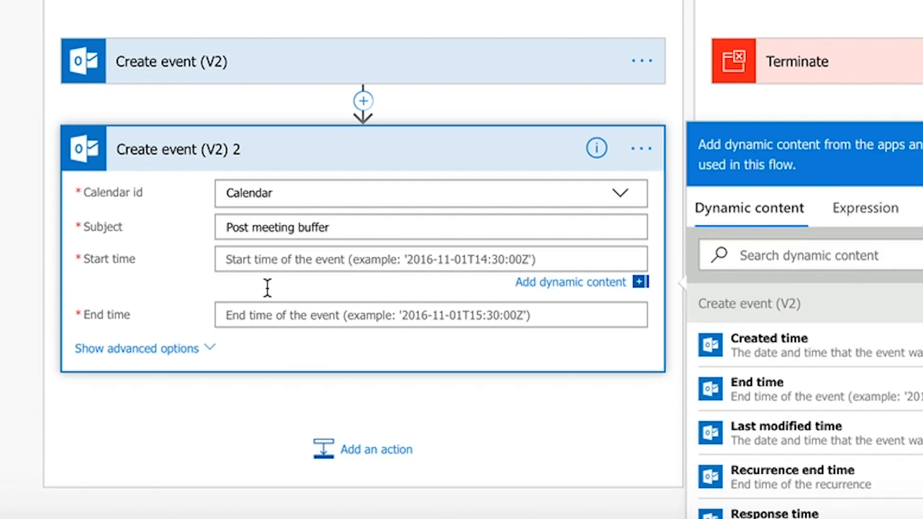
mouse_move(853, 397)
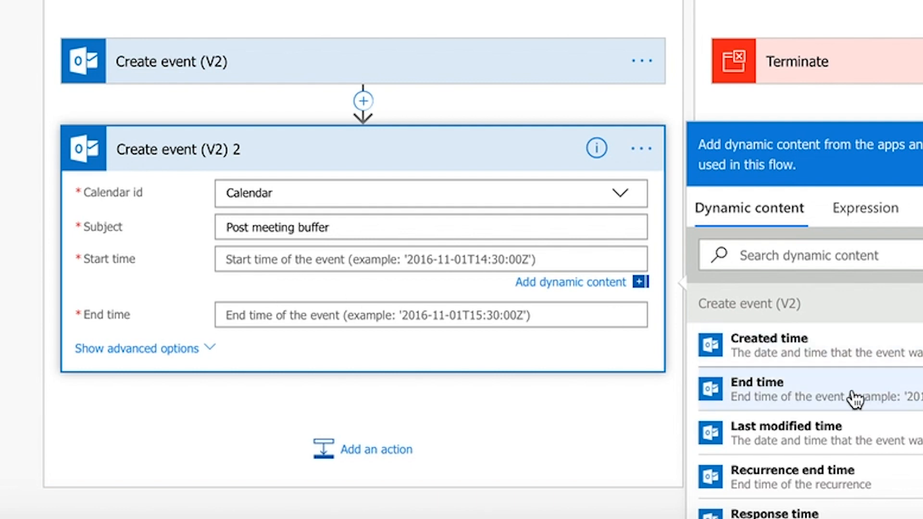
scroll(down, 3)
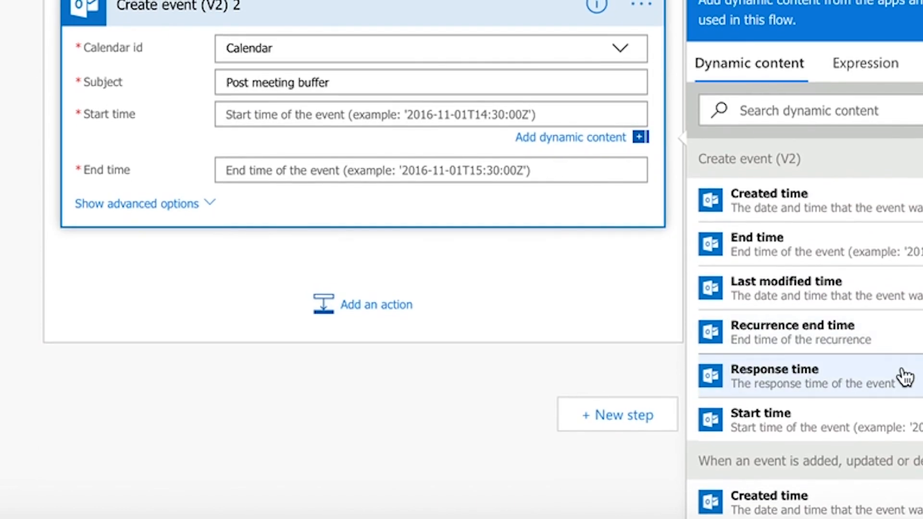
click(757, 244)
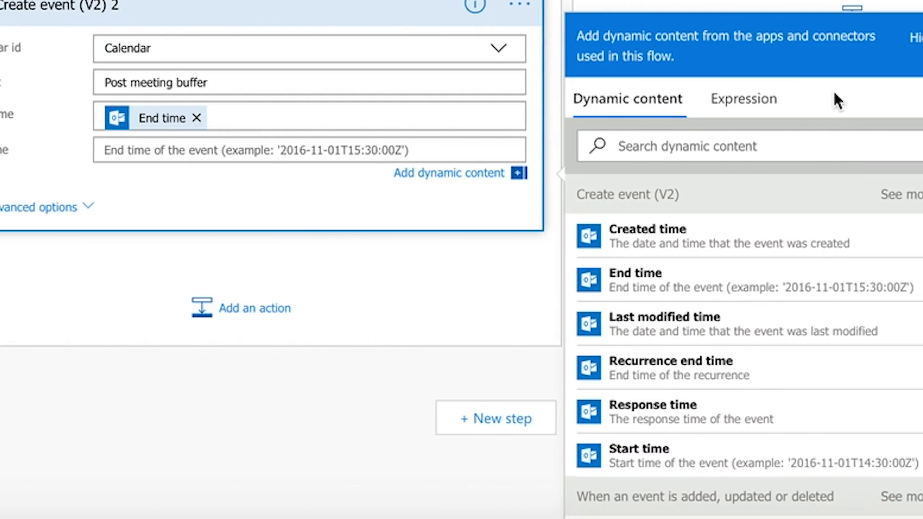
Build an addMinutes expression around the triggering event's End time for its end.
click(743, 98)
text(addMinutes())
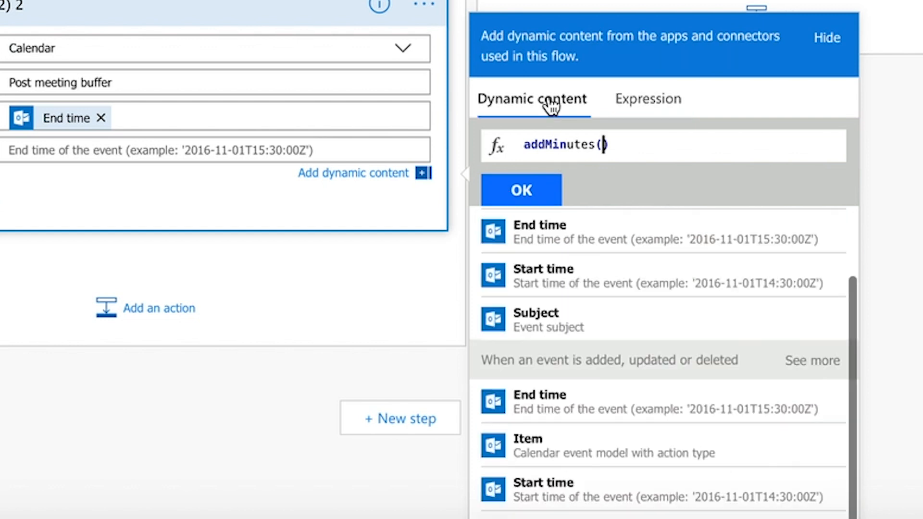
click(539, 401)
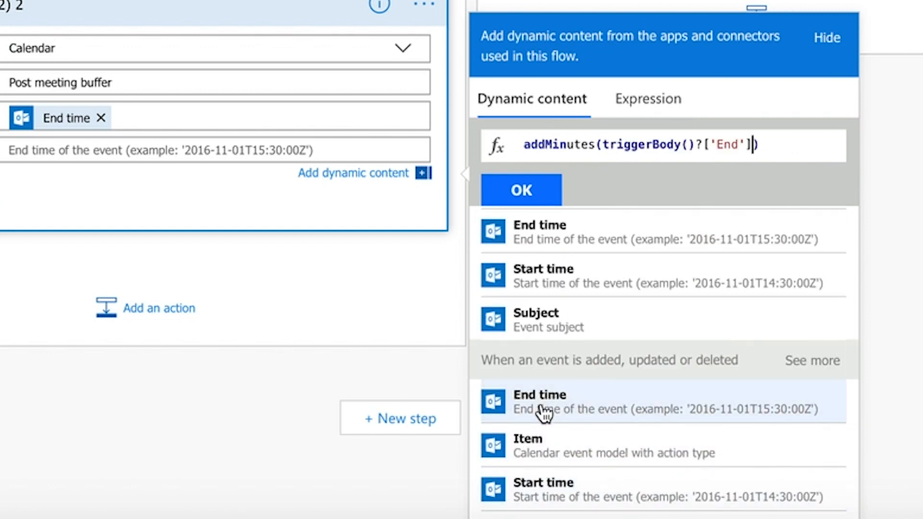
text(,15)
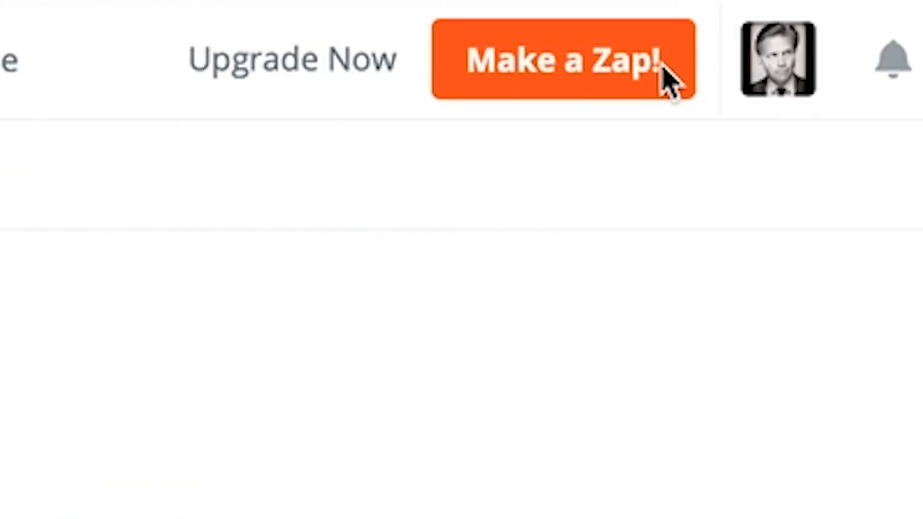
Make a Zap triggered by Cronofy's Event Created on the chosen calendar, skipping the sample event.
click(562, 59)
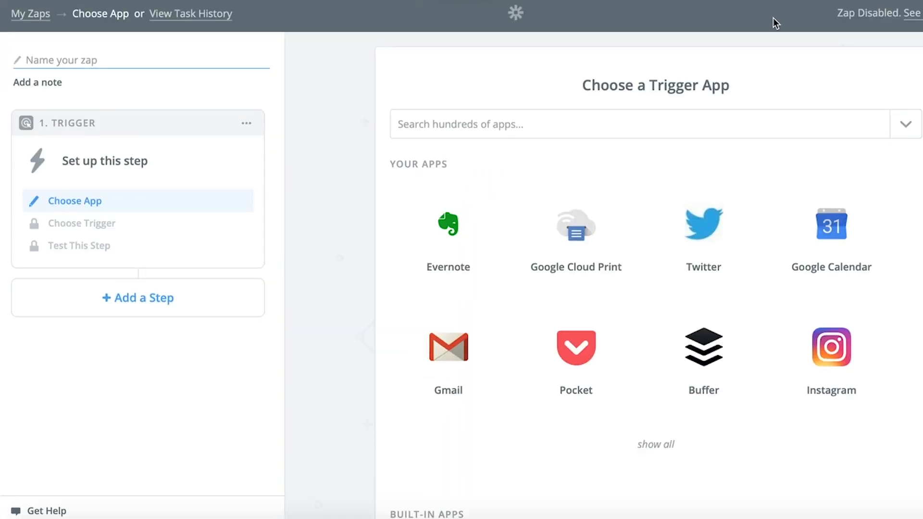
text(cr)
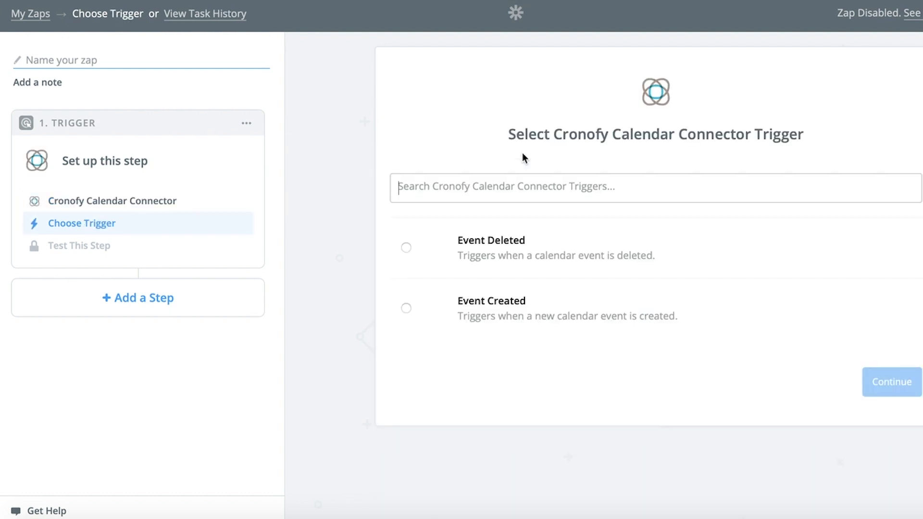
click(890, 382)
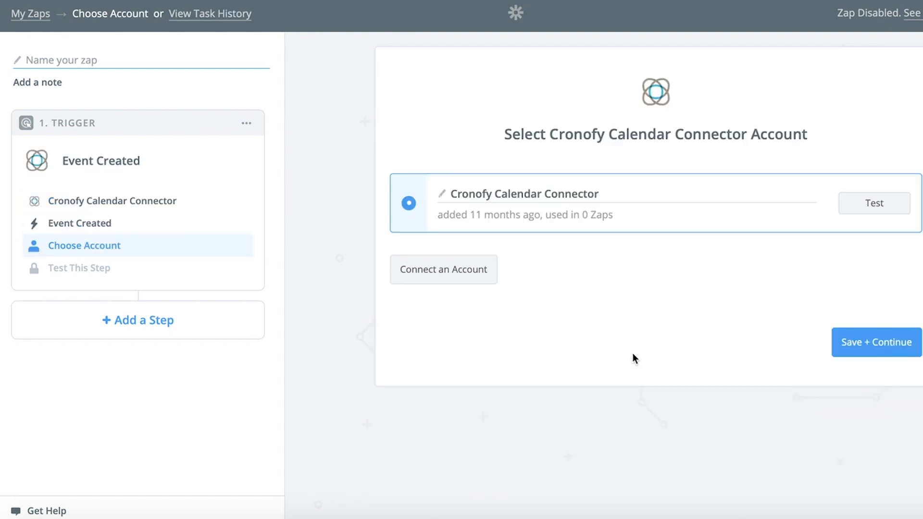
click(875, 342)
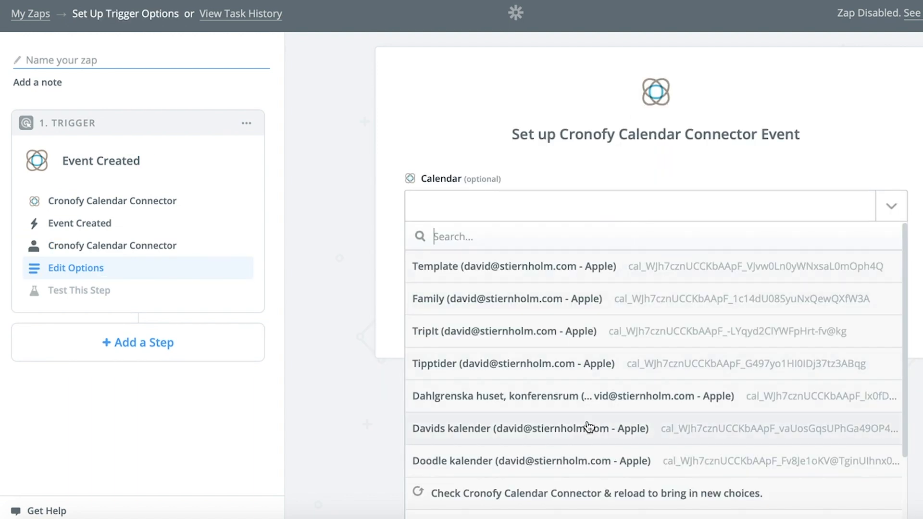
click(79, 290)
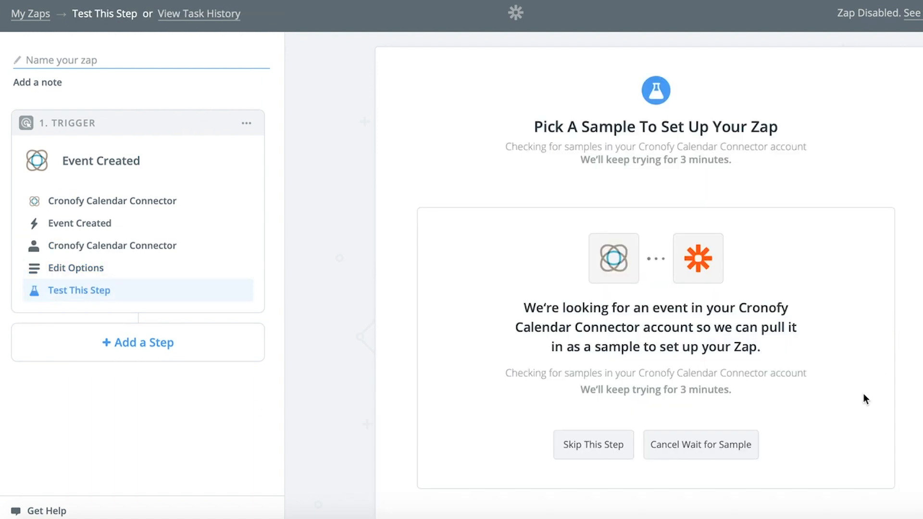
click(593, 444)
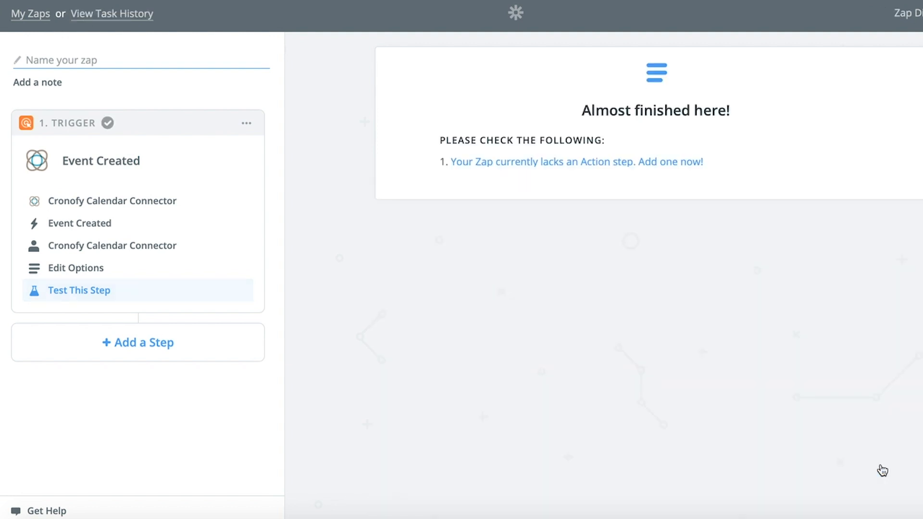
mouse_move(531, 184)
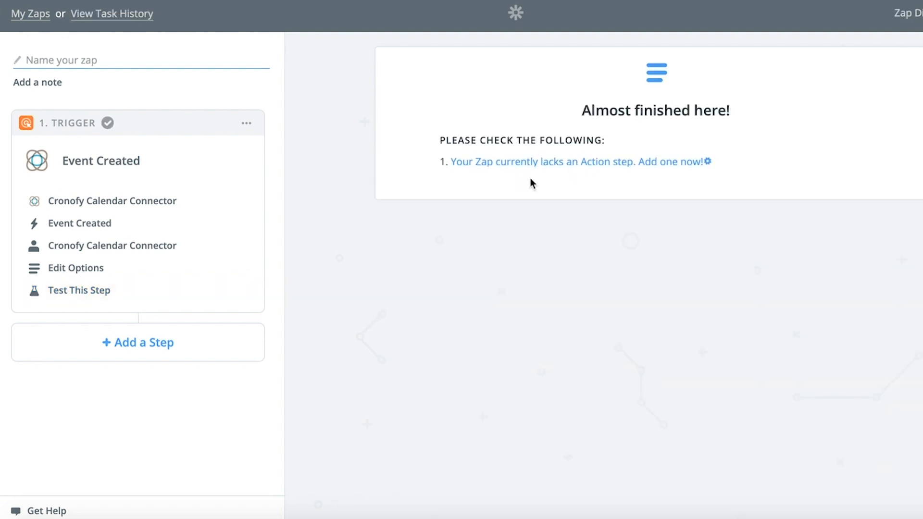
Add a Filter continuing only if Summary (Text) Contains Project, test it and continue.
click(138, 342)
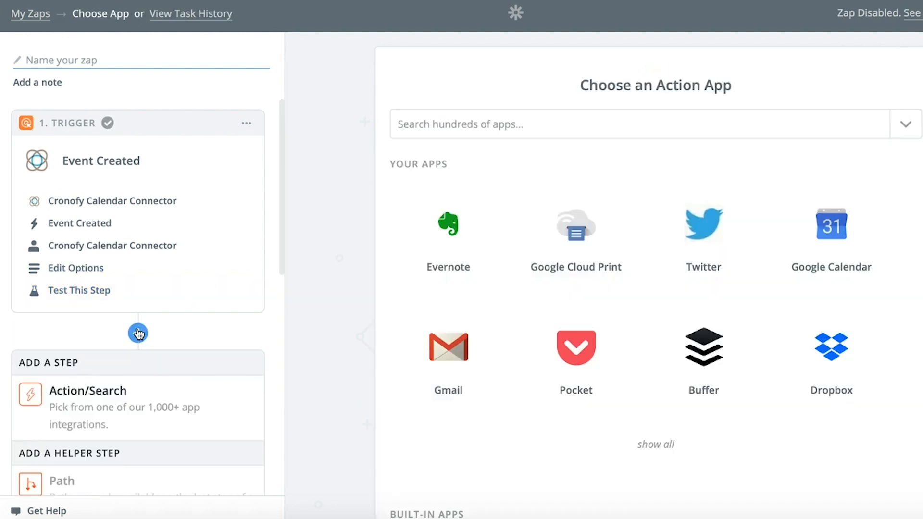
scroll(down, 3)
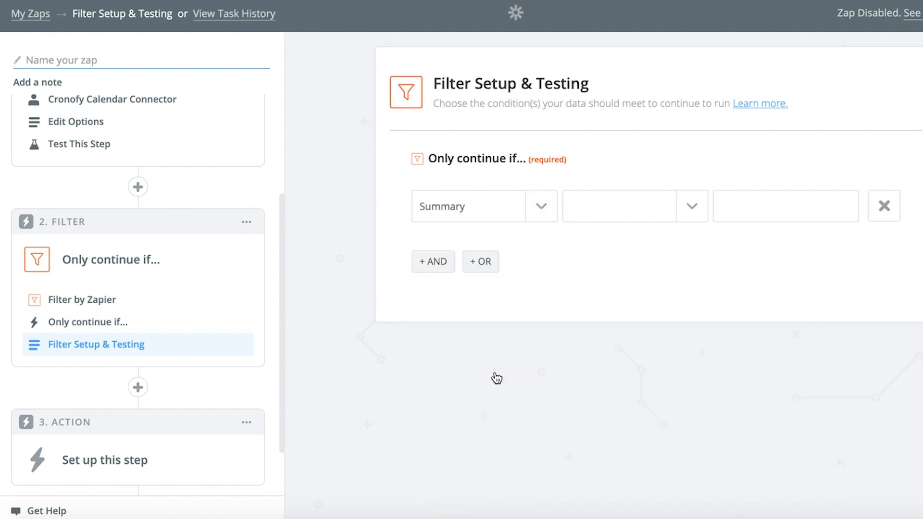
click(618, 206)
text(Project)
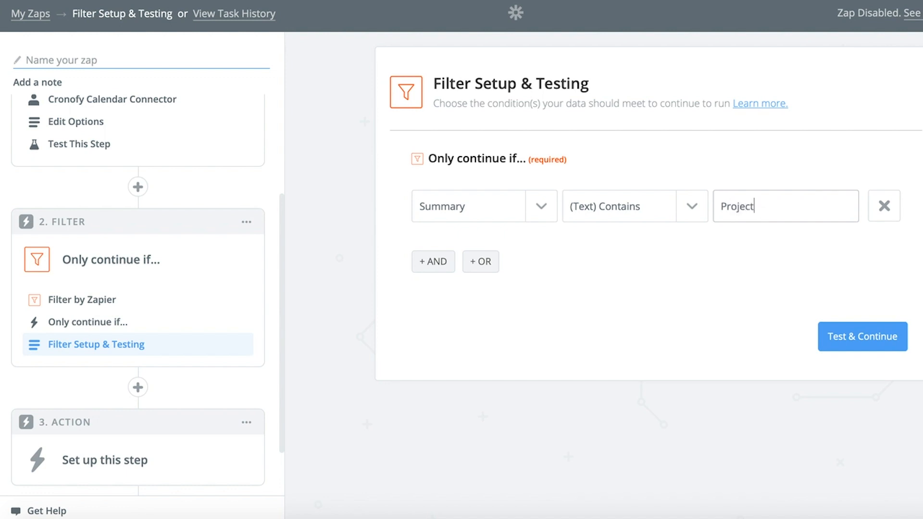
click(861, 337)
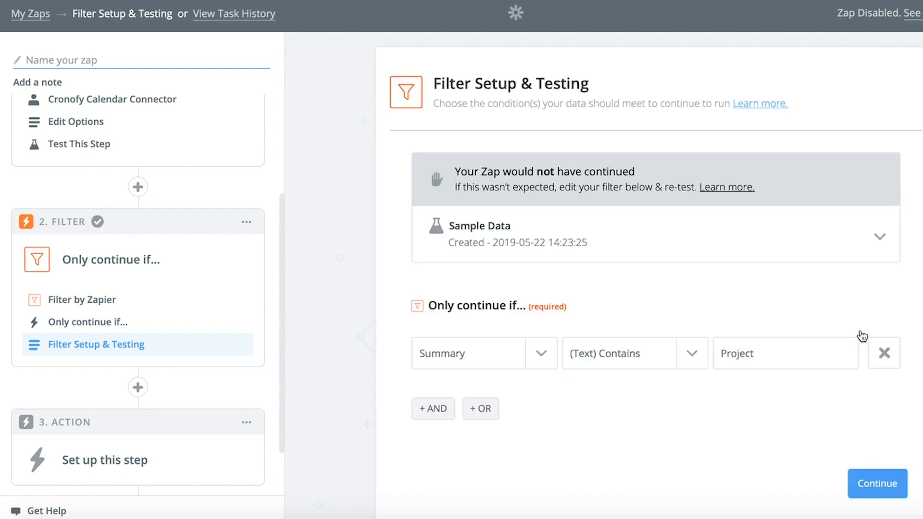
click(876, 483)
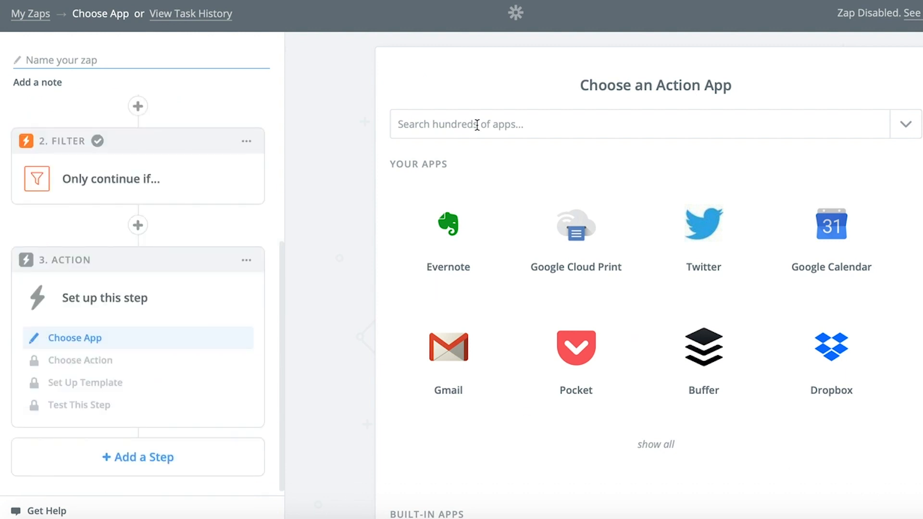
Add a Formatter by Zapier Date/Time Add/Subtract step applying -15 minutes to the event Start.
text(formatter)
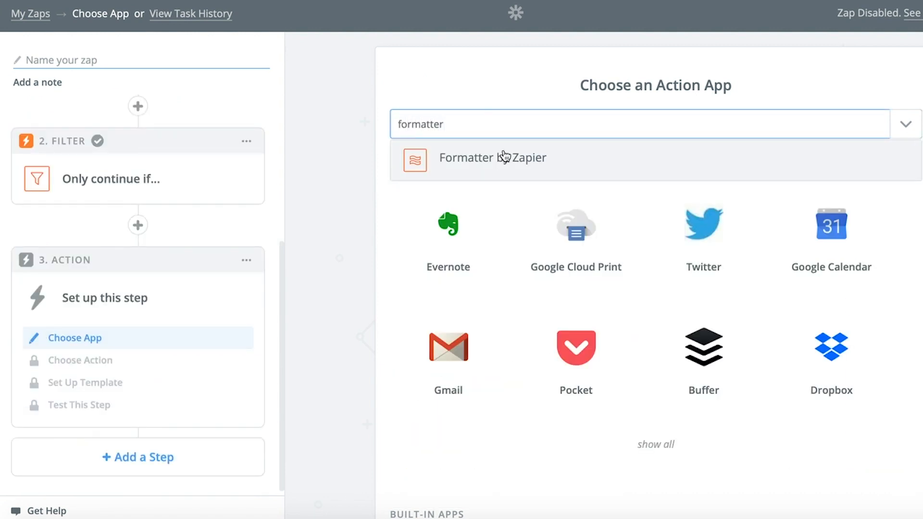
click(492, 157)
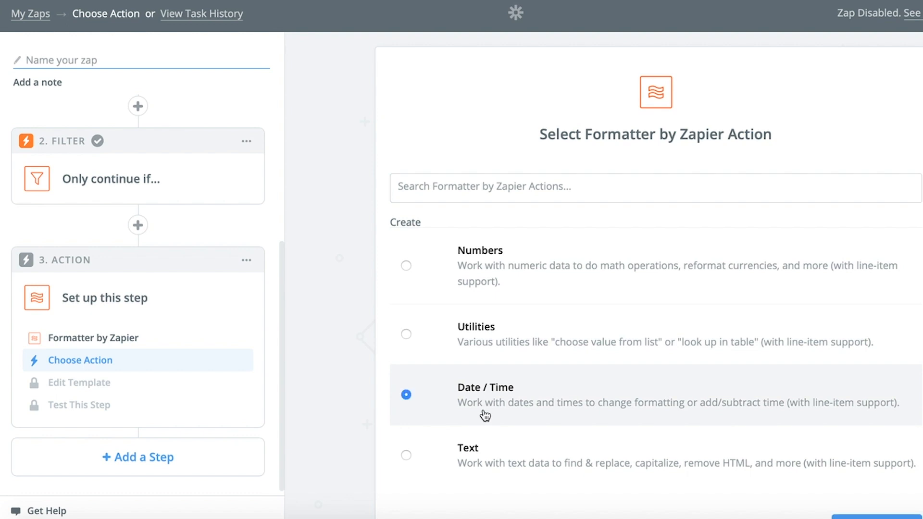
click(405, 395)
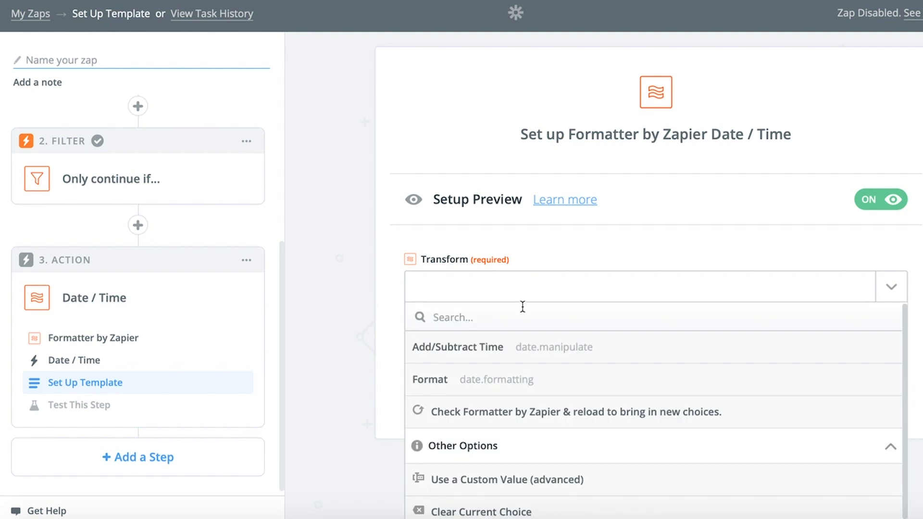
click(457, 347)
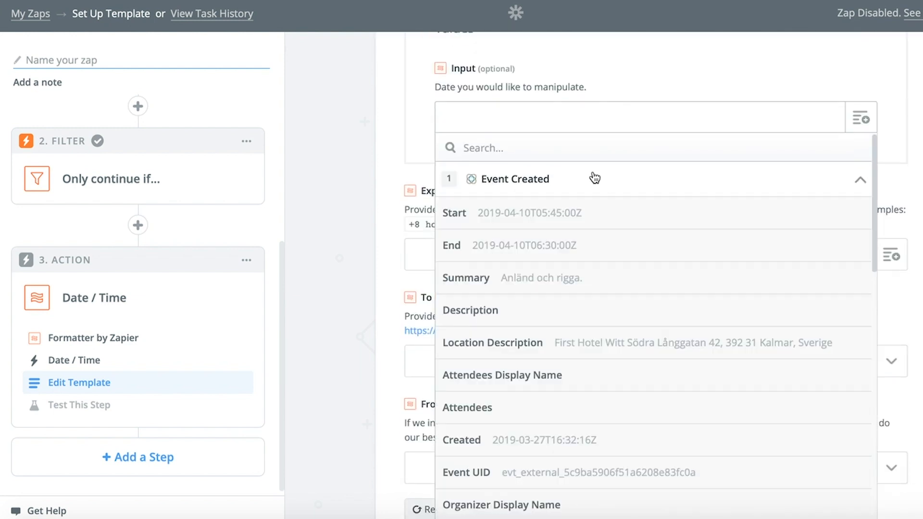
mouse_move(532, 218)
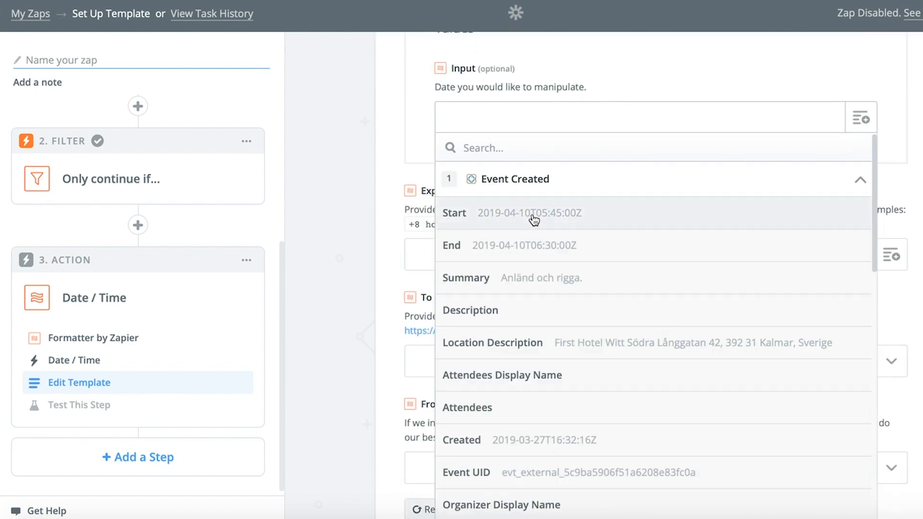
click(527, 213)
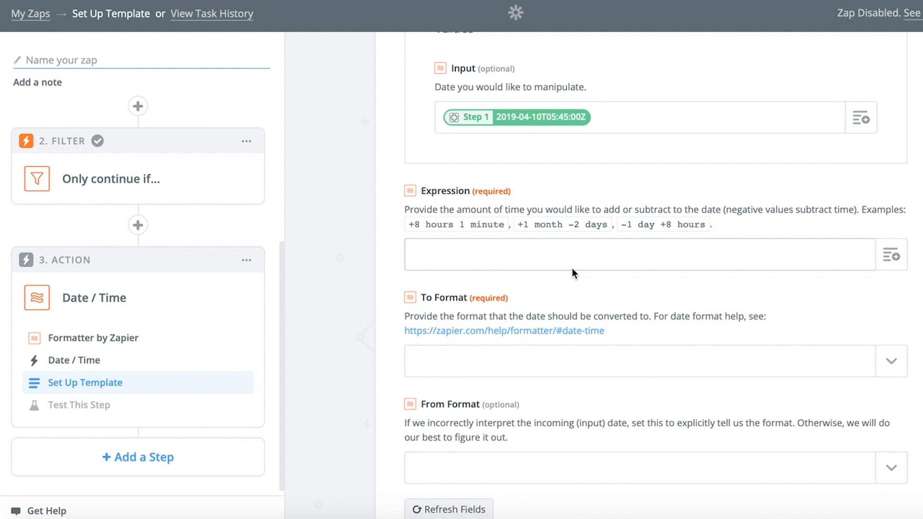
text(-15 minutes)
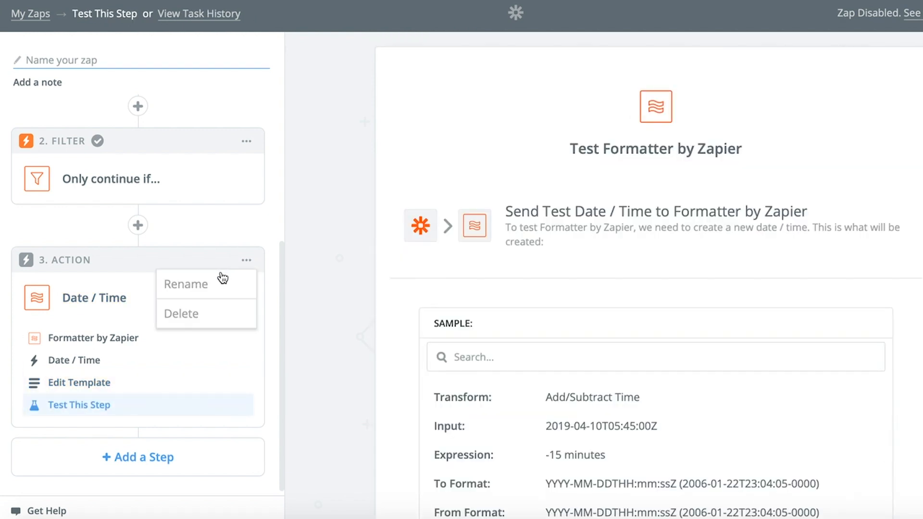
Rename the Formatter step to 'Pre meeting buffer starttime'.
click(185, 285)
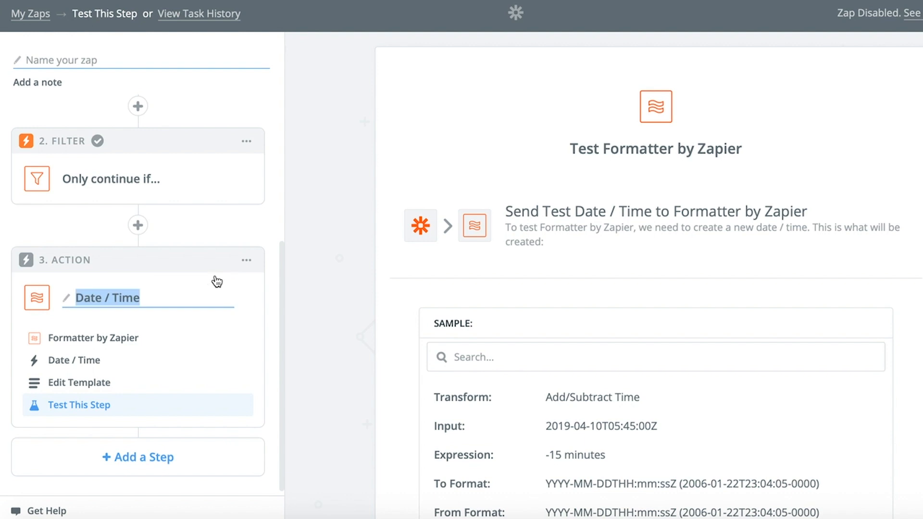
text(Pre meeting)
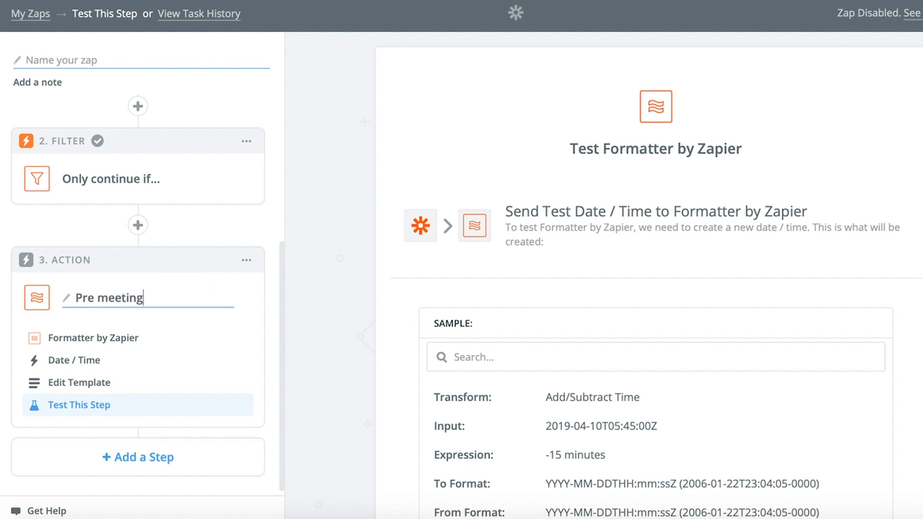
text(buffer starttime)
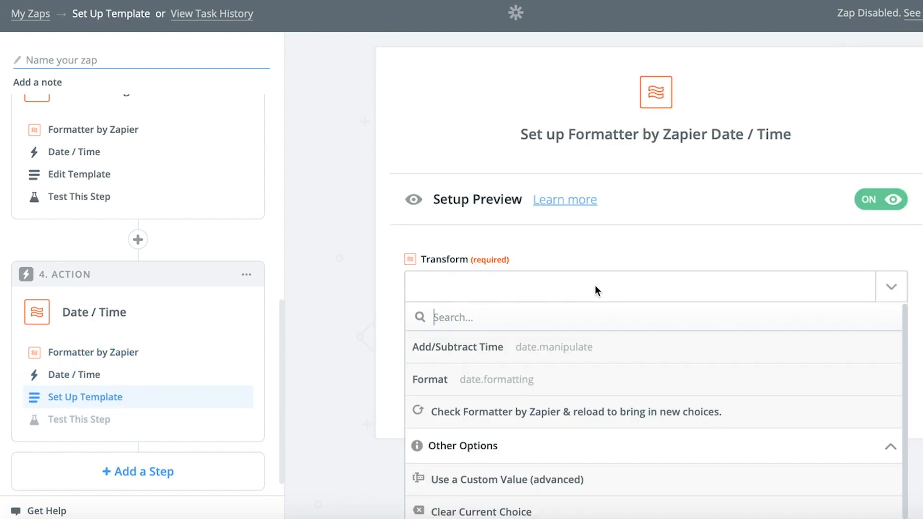
Configure the second Formatter as Add/Subtract Time on a trigger field with ISO YYYY-MM-DDTHH:mm:ssZ input format.
click(456, 347)
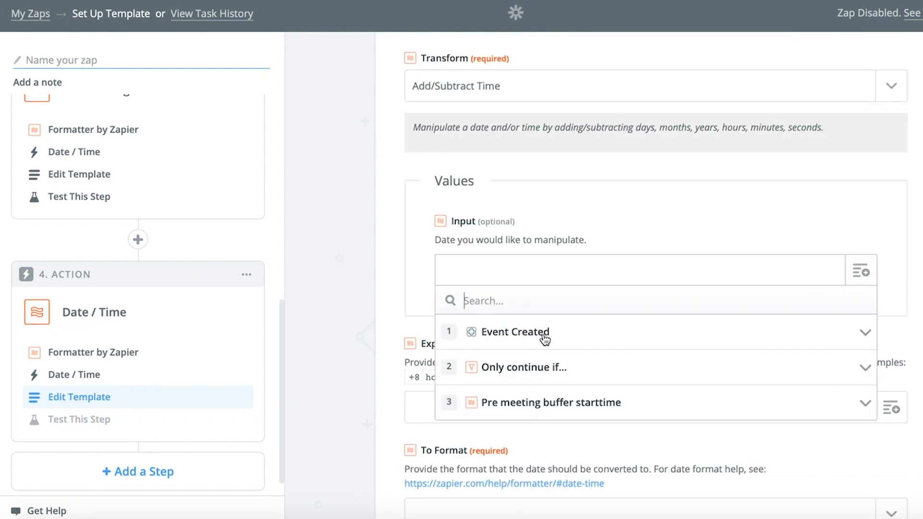
click(513, 332)
text(+15 minutes)
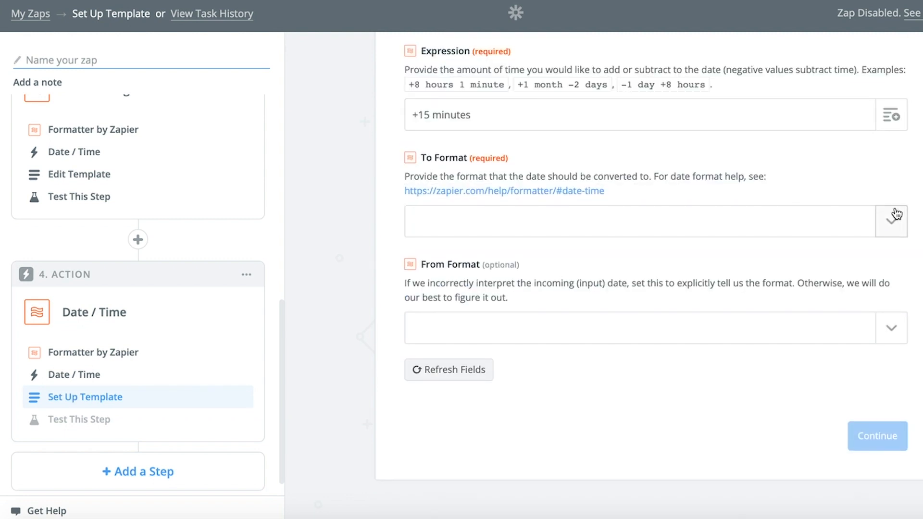
click(890, 221)
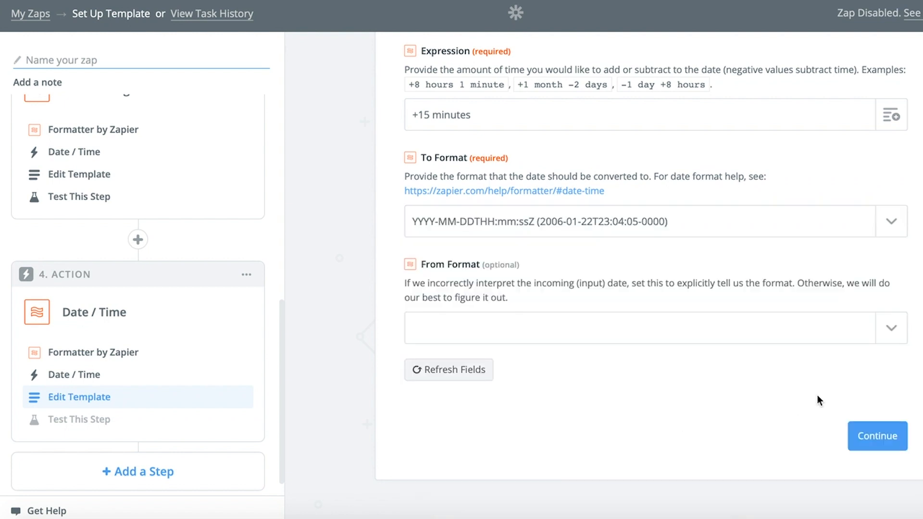
click(890, 327)
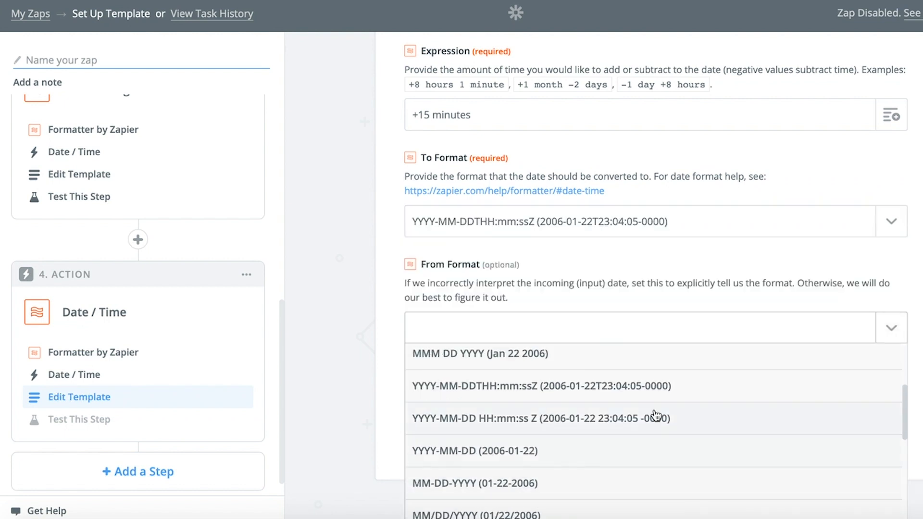
click(540, 418)
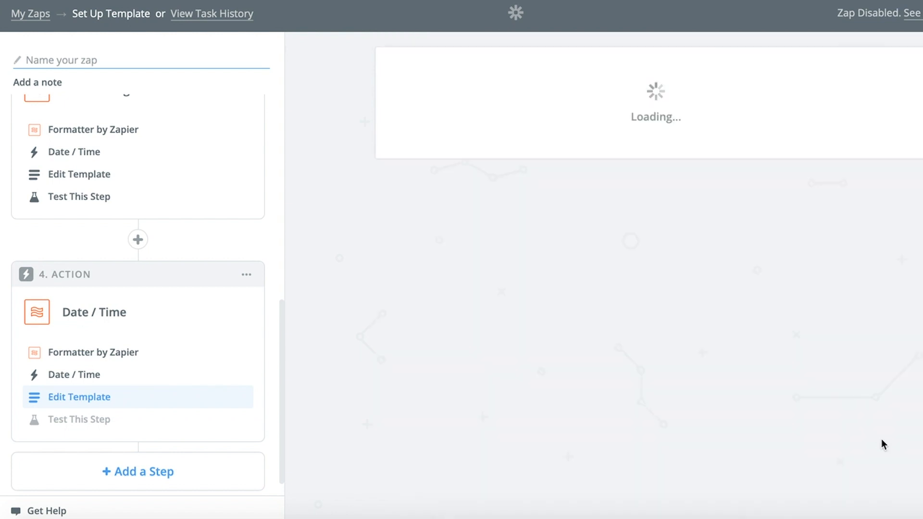
Rename this step to 'Post meeting buffer end time'.
click(79, 419)
text(Post meeting bu)
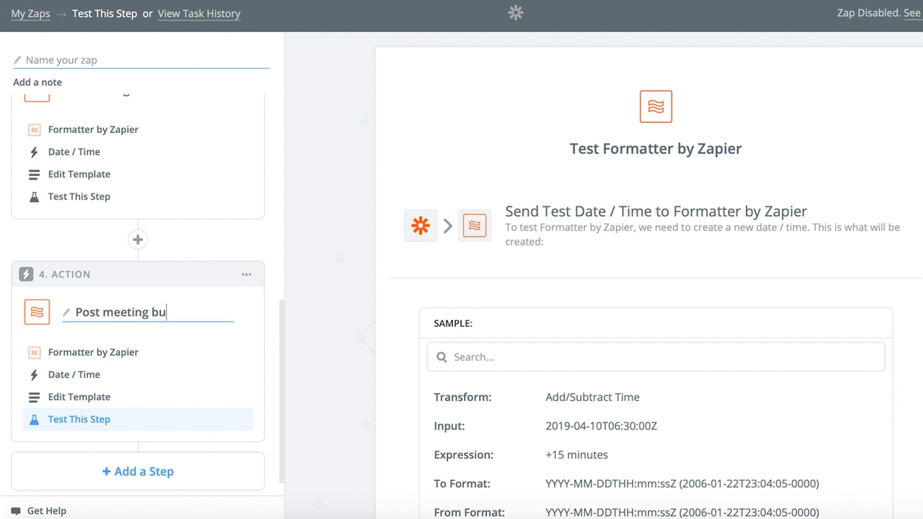
text(ffer en)
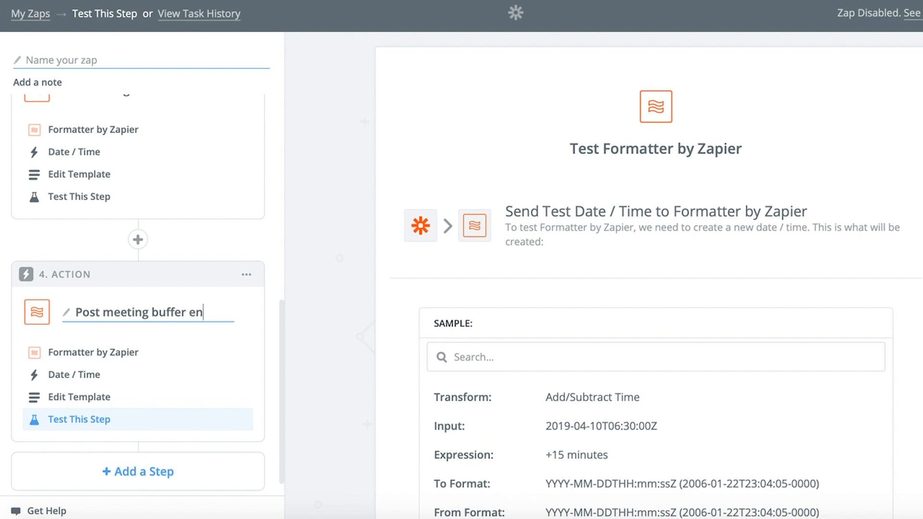
text(d time)
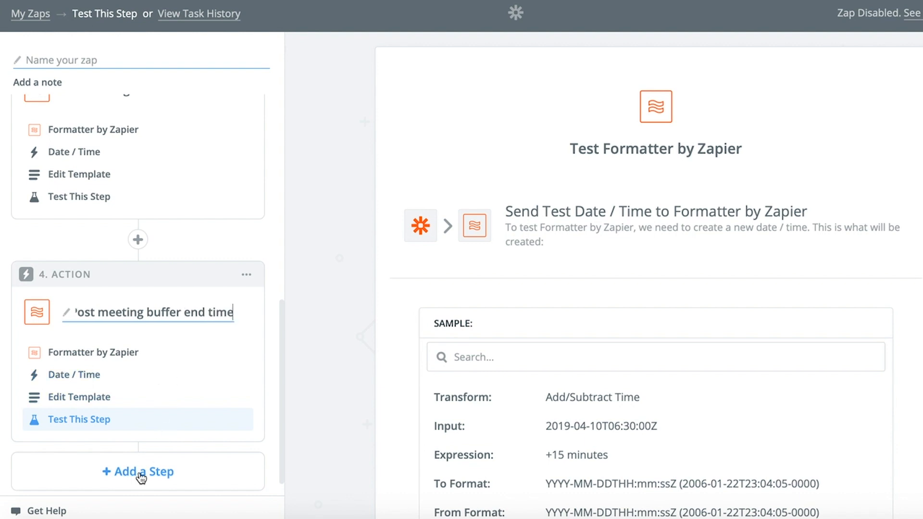
Add a Cronofy Calendar Connector Create Event action and pick the target calendar.
click(137, 471)
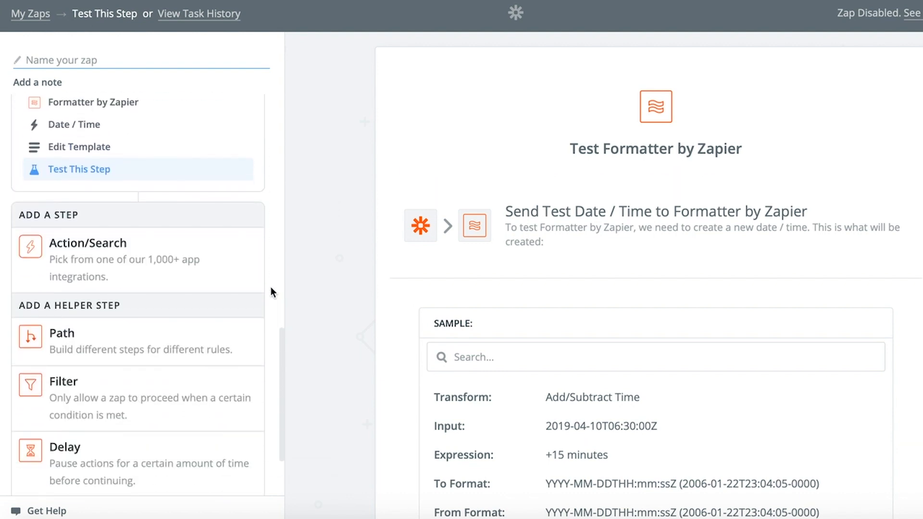
click(89, 243)
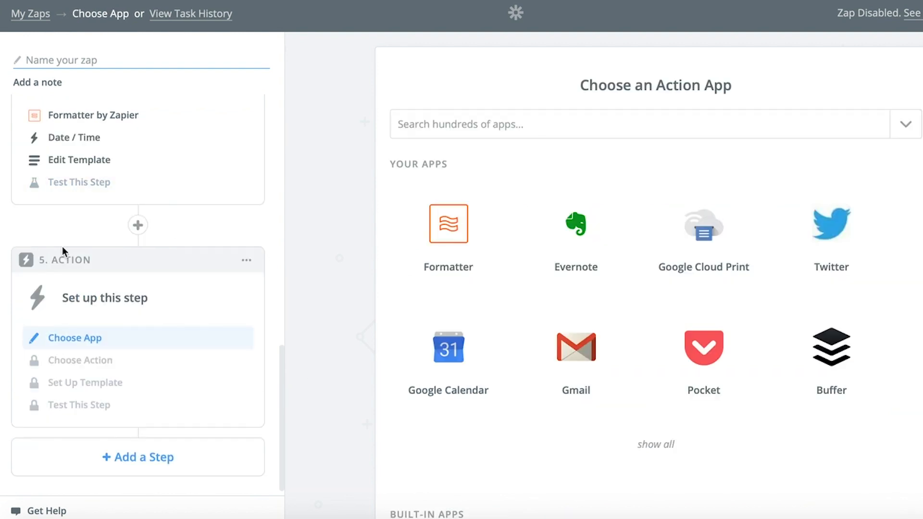
text(cron)
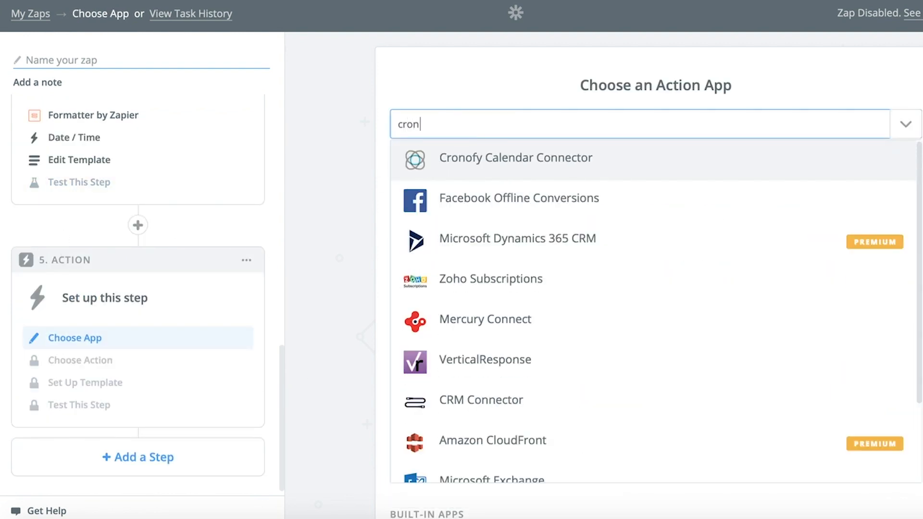
click(514, 156)
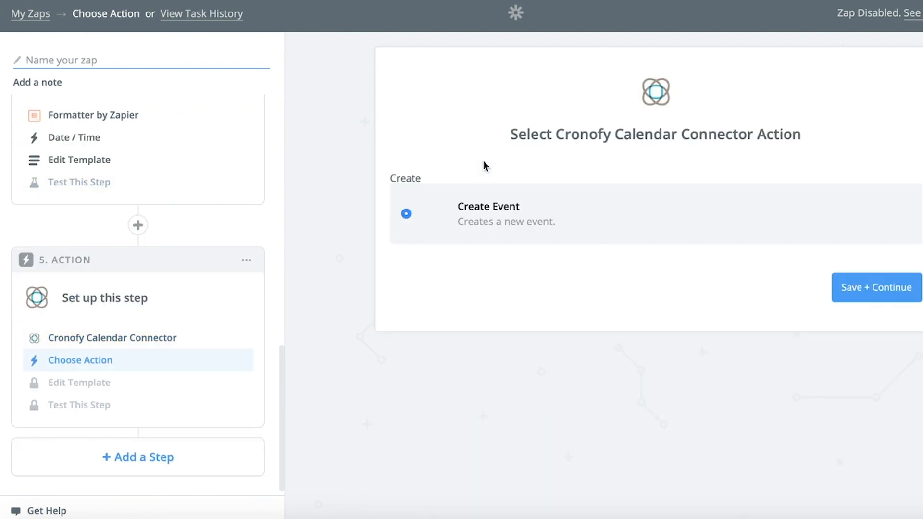
click(874, 287)
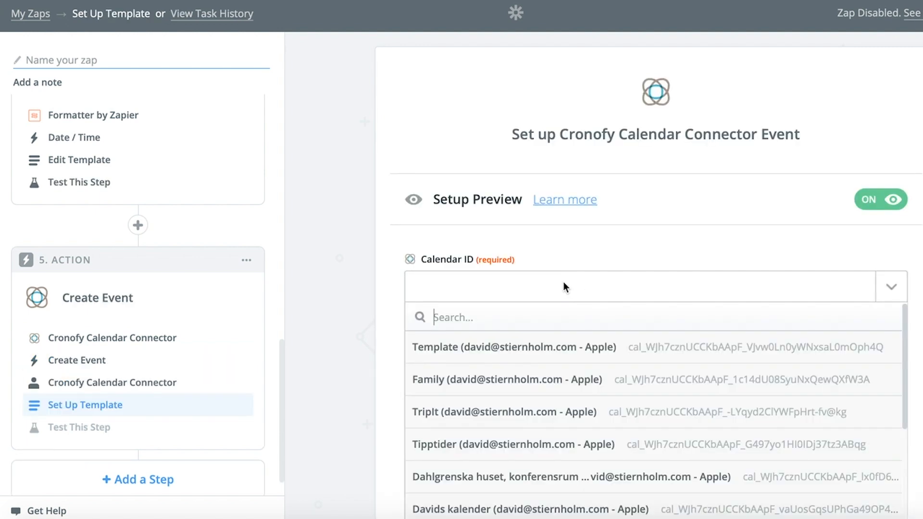
scroll(down, 3)
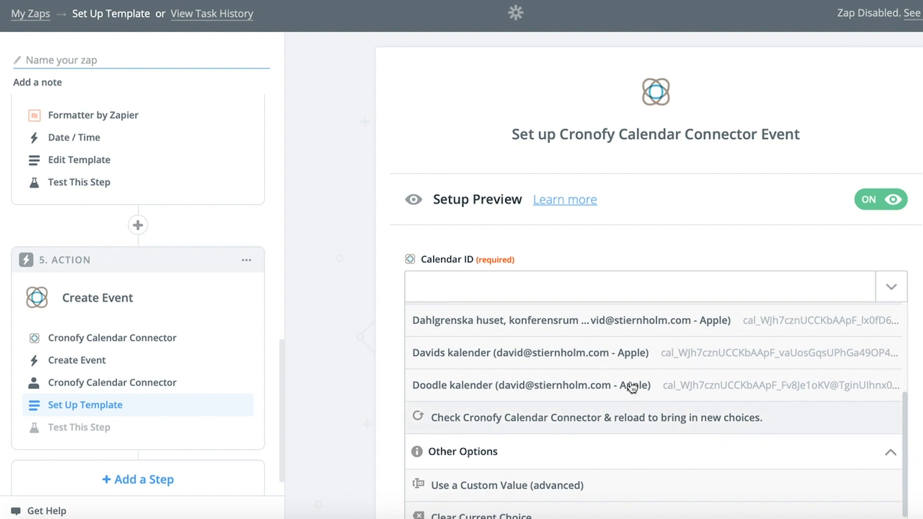
click(528, 352)
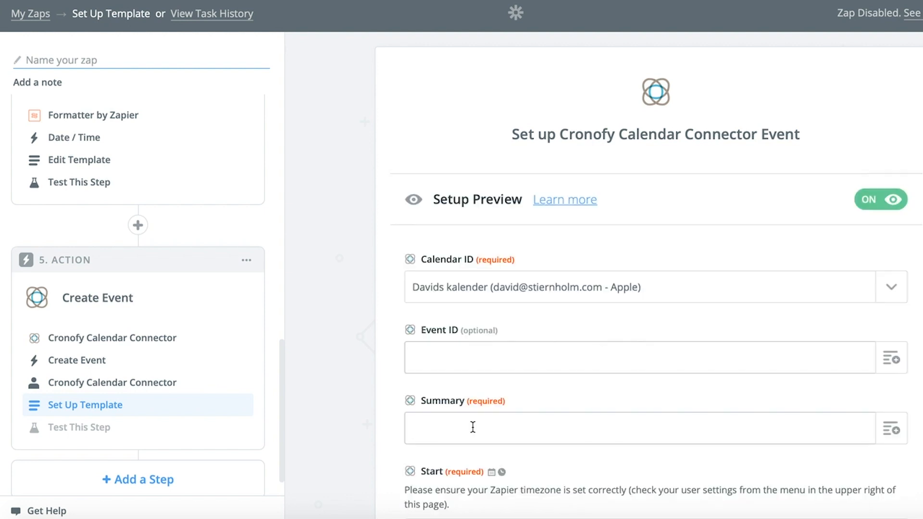
Set Summary 'Pre meeting buffer', Start to step 3's time and End to the meeting's trigger time.
text(Pre)
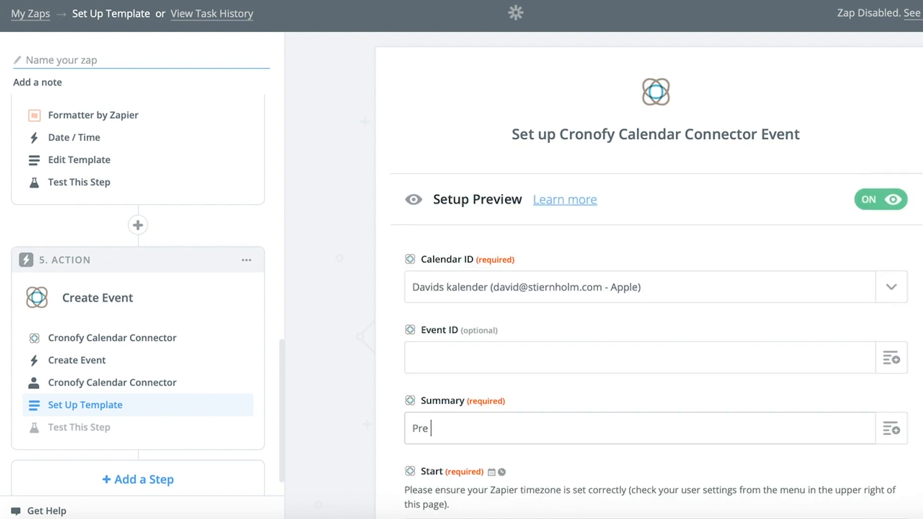
text(meeting buffer)
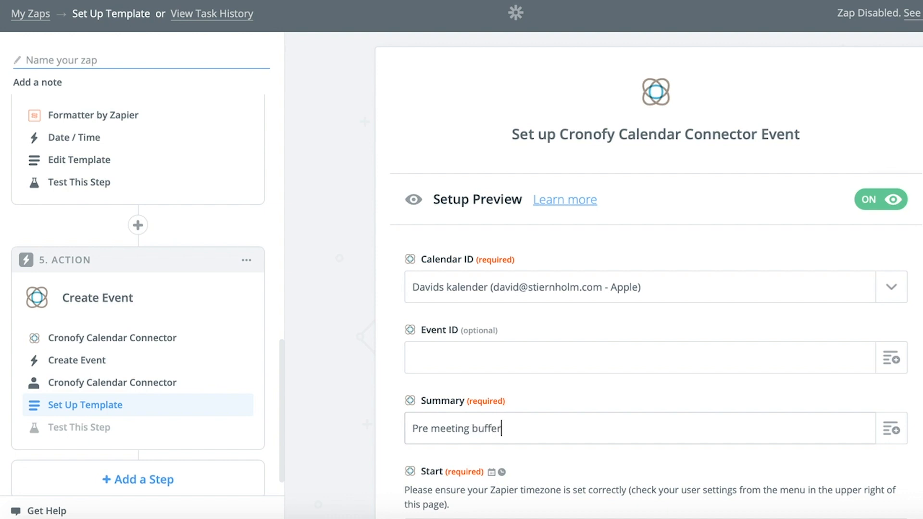
scroll(down, 3)
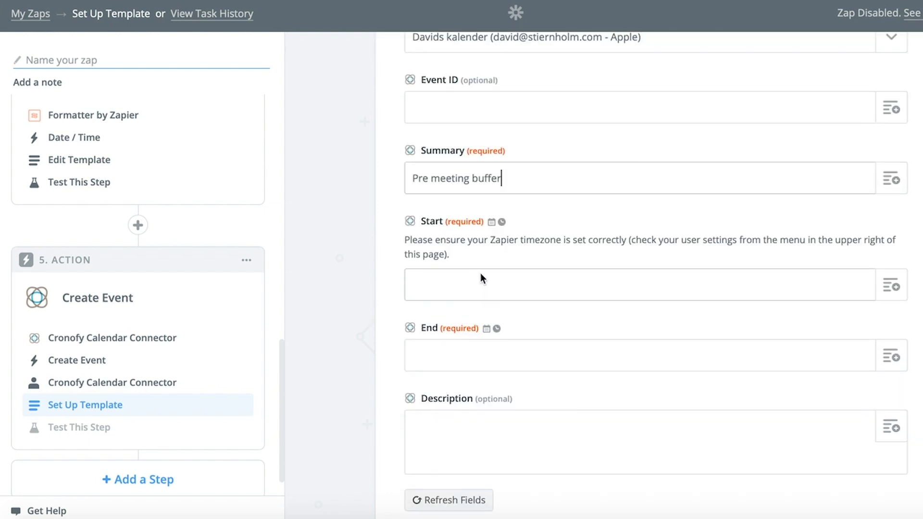
click(891, 284)
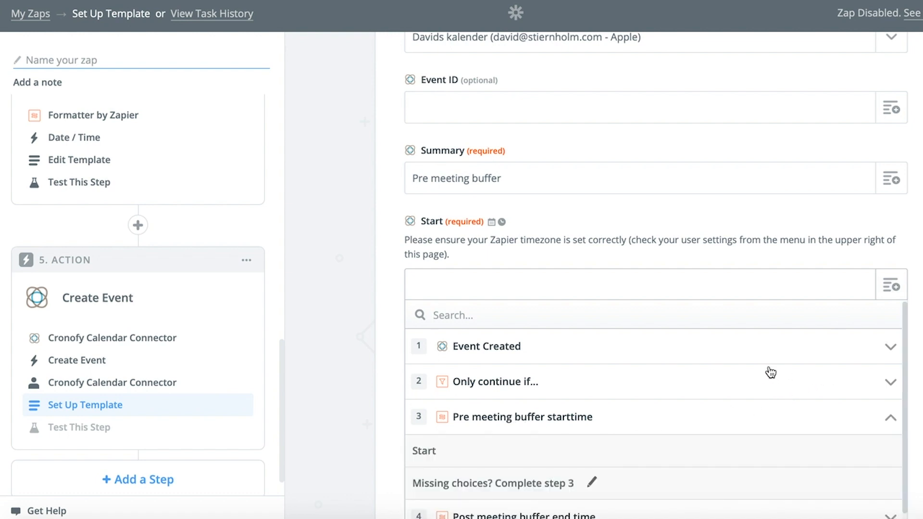
click(521, 416)
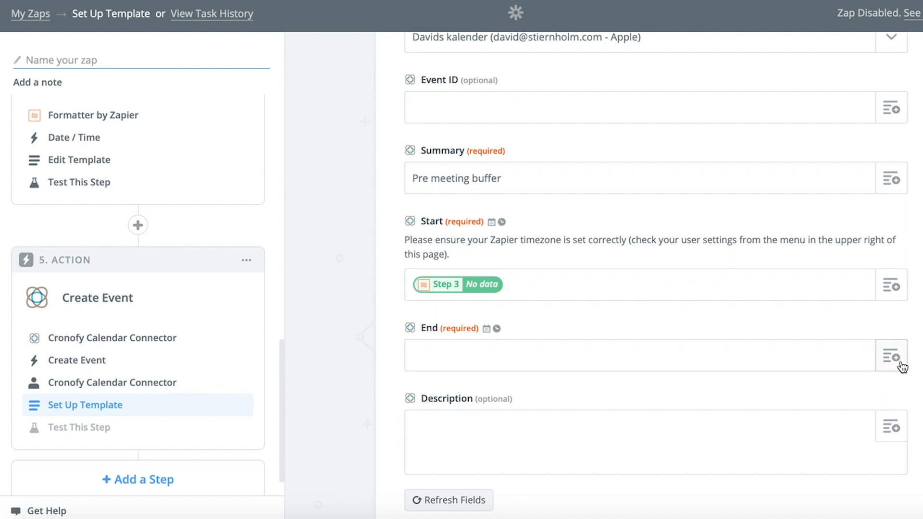
click(889, 355)
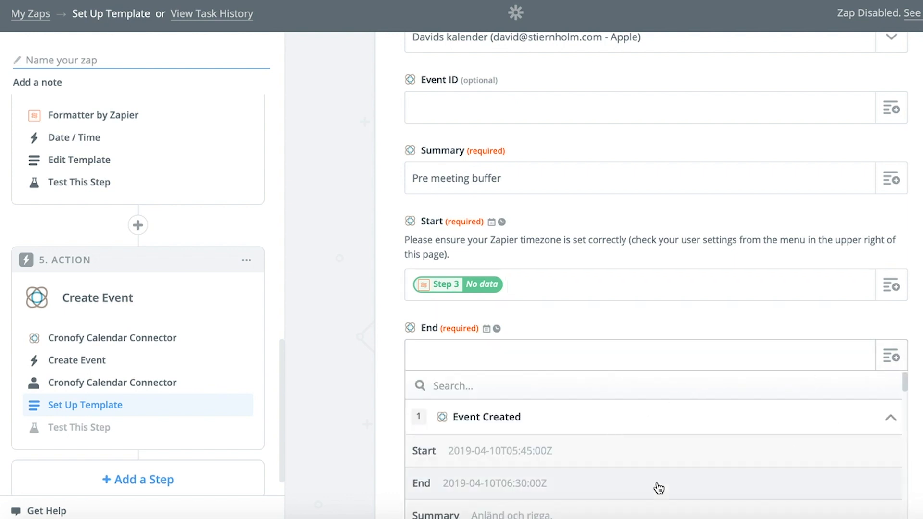
click(500, 449)
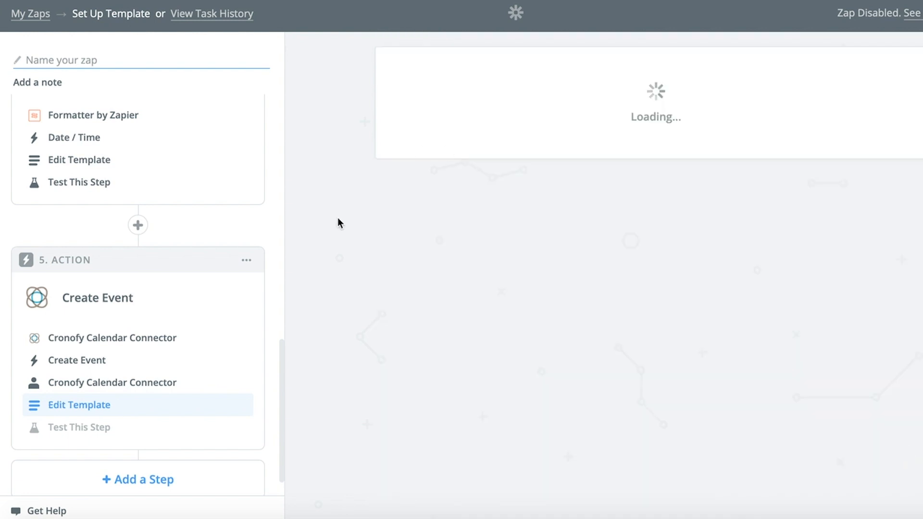
Add another Cronofy Create Event step with the same account and calendar selected.
click(79, 426)
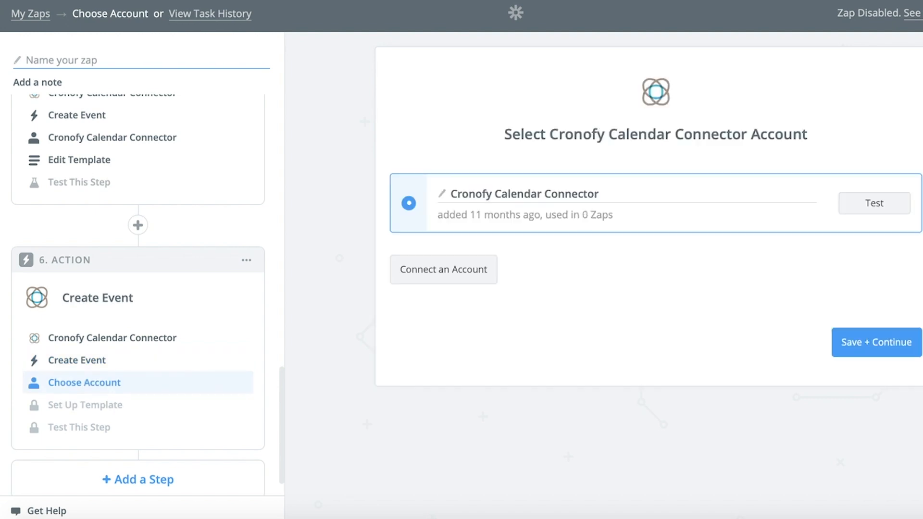
click(874, 342)
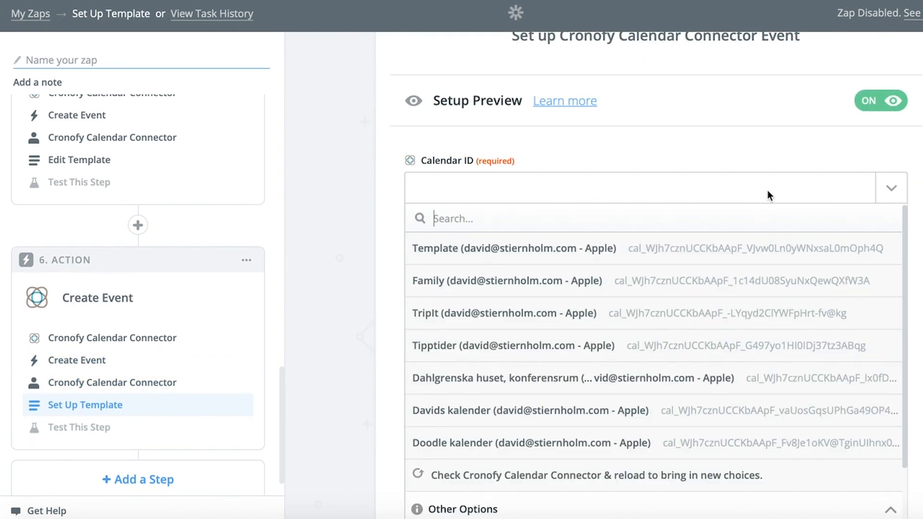
mouse_move(646, 416)
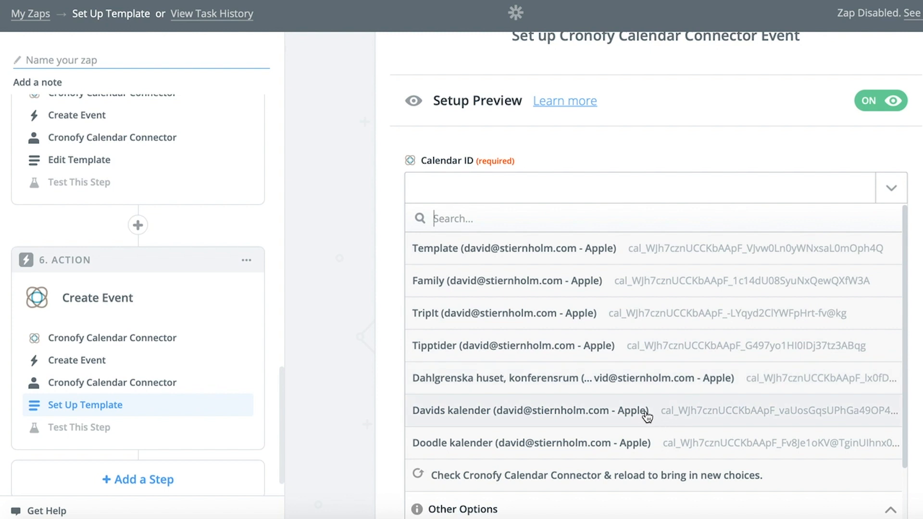
click(530, 411)
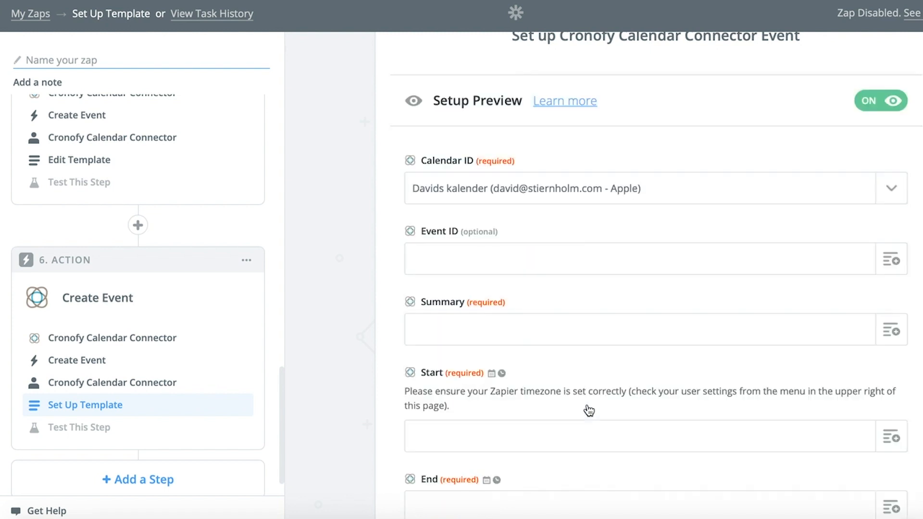
Name it 'Post meeting buffer', starting at step 1's end time and ending at step 4's buffer time.
text(Post meeting buffer)
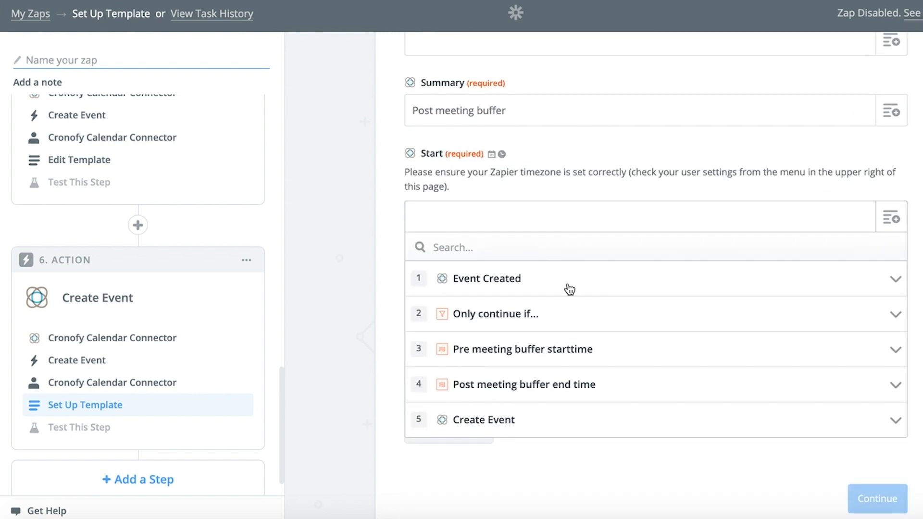
click(486, 279)
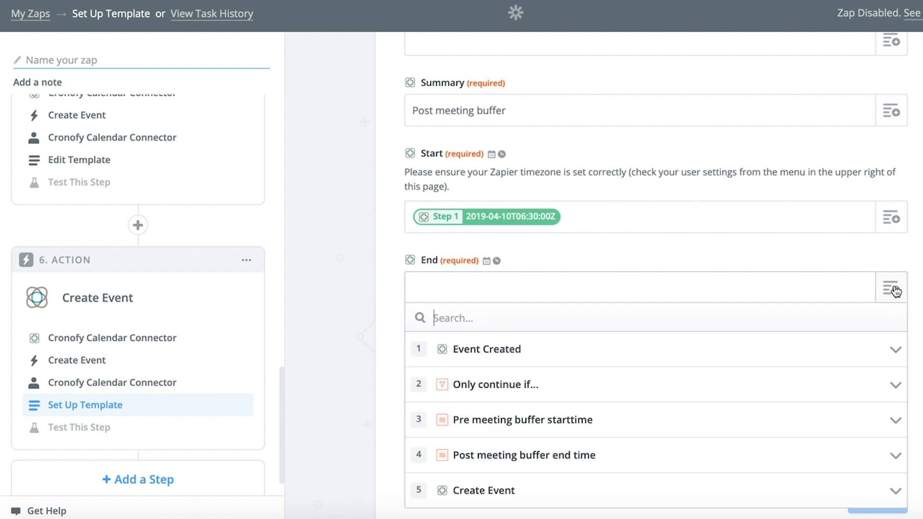
click(523, 454)
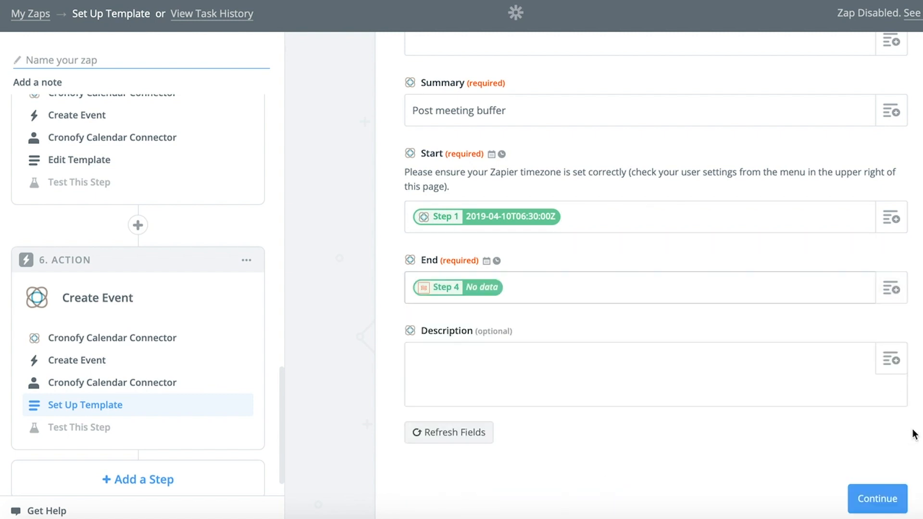